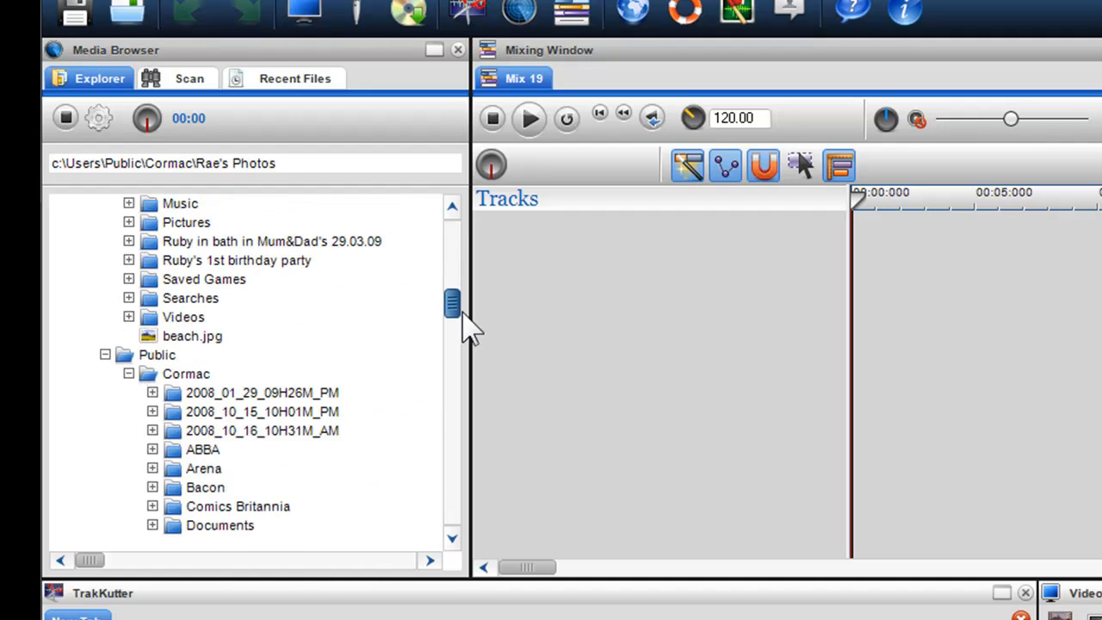
Step: Select the Cormac folder in the Media Browser's folder tree
scroll("down", 3)
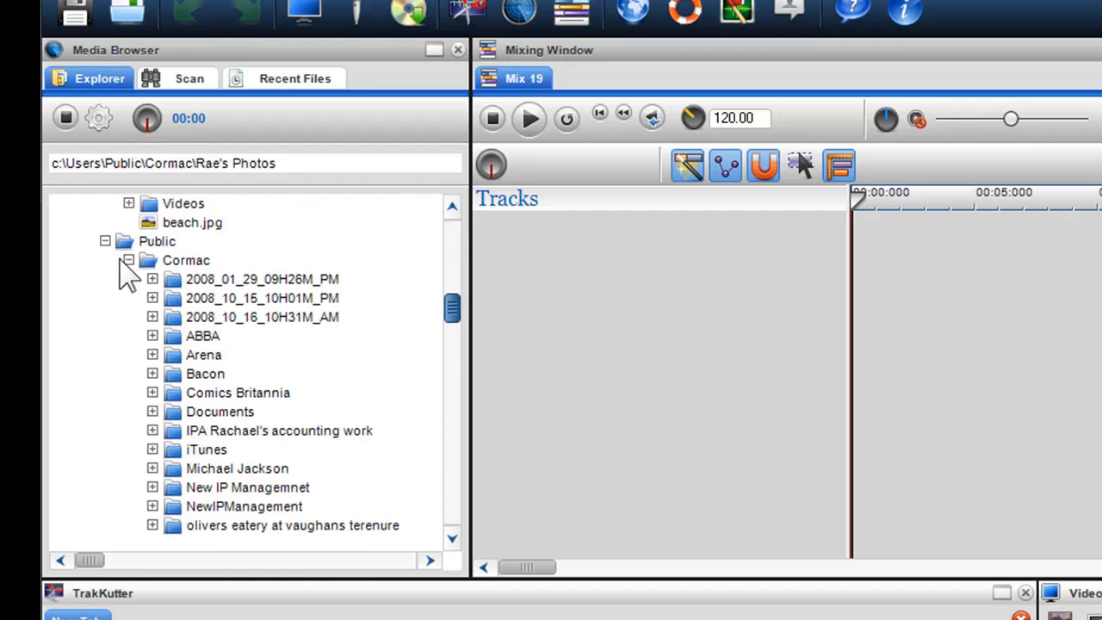
left_click(127, 260)
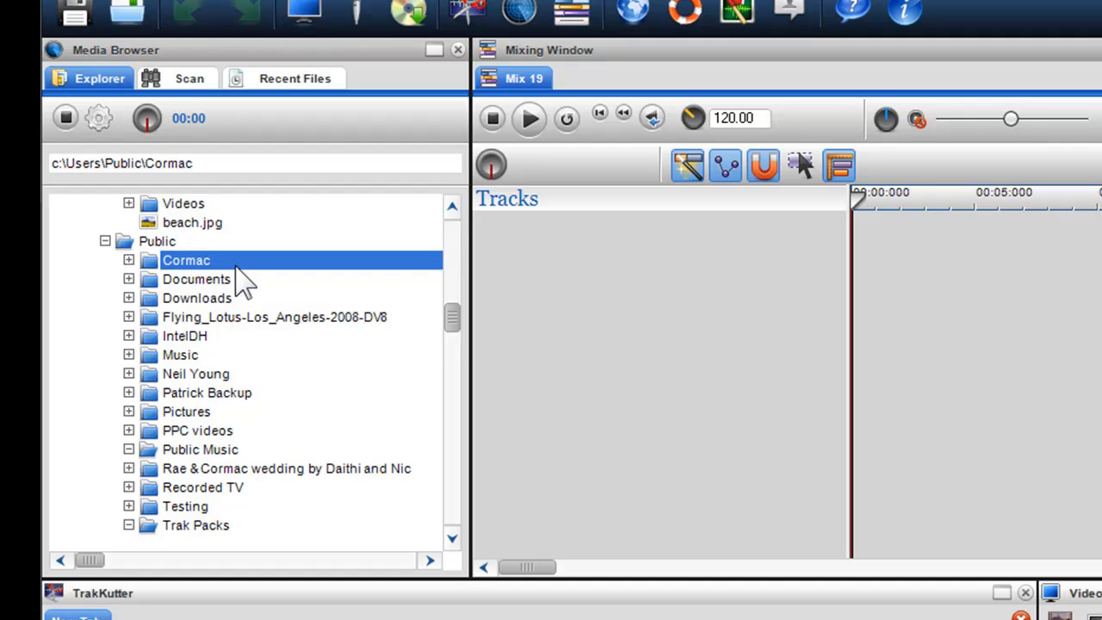
scroll("down", 3)
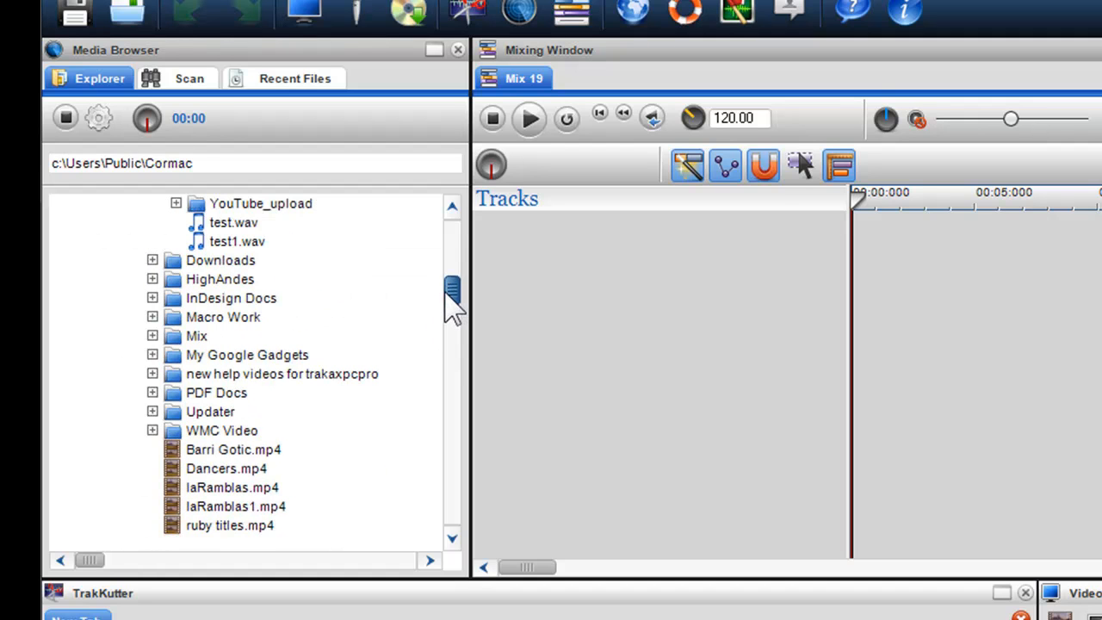
Step: Tour the Scan and Recent Files lists, then return to the Explorer folder tree
left_click(189, 79)
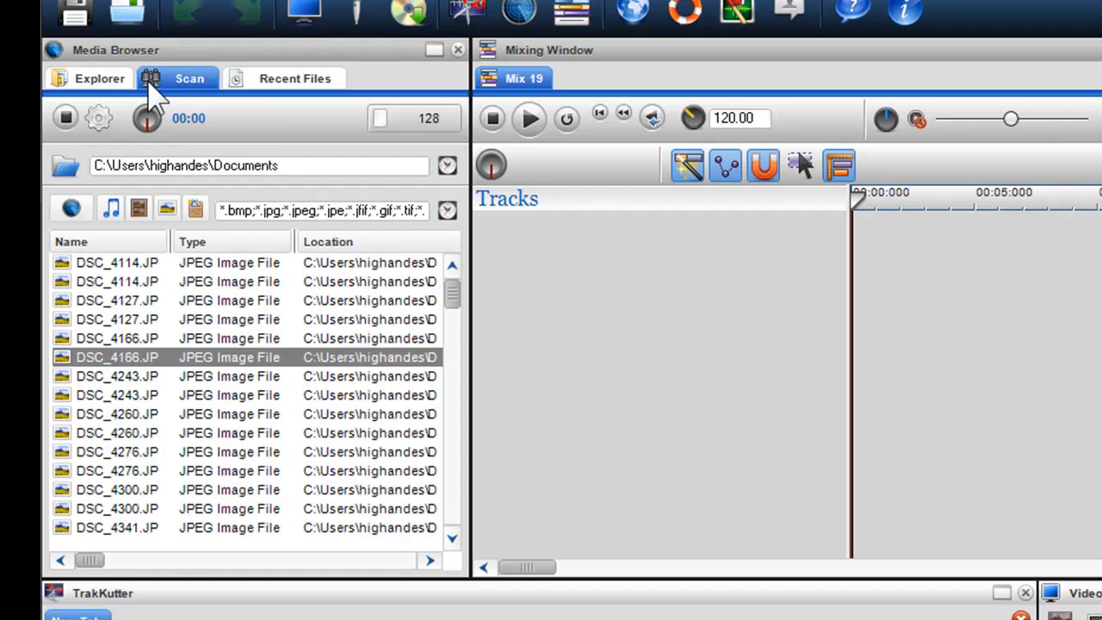
left_click(294, 79)
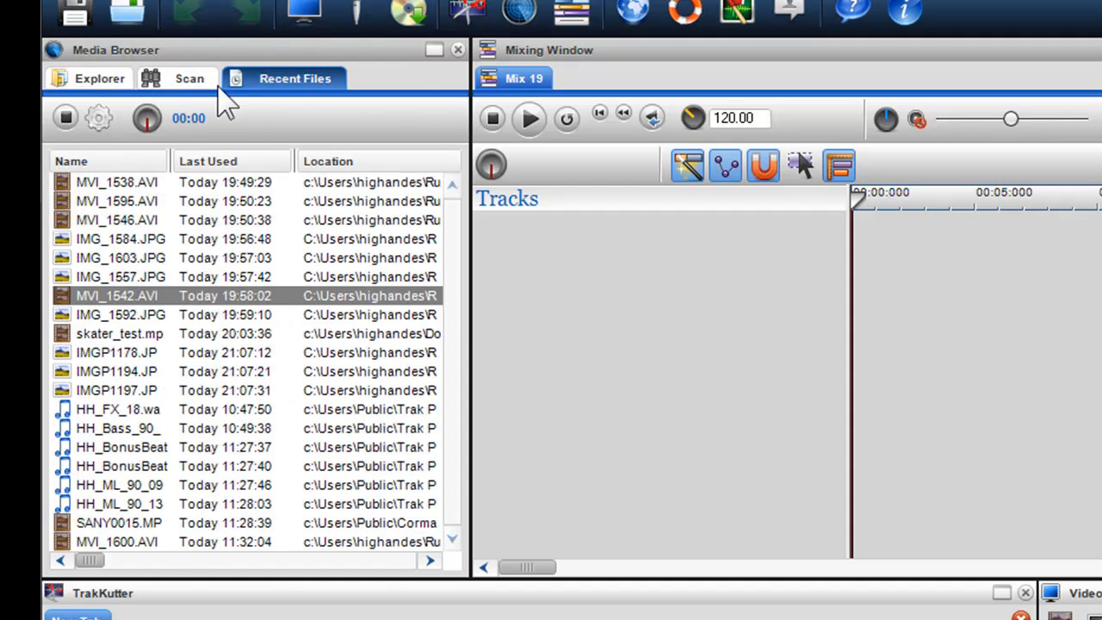
left_click(100, 80)
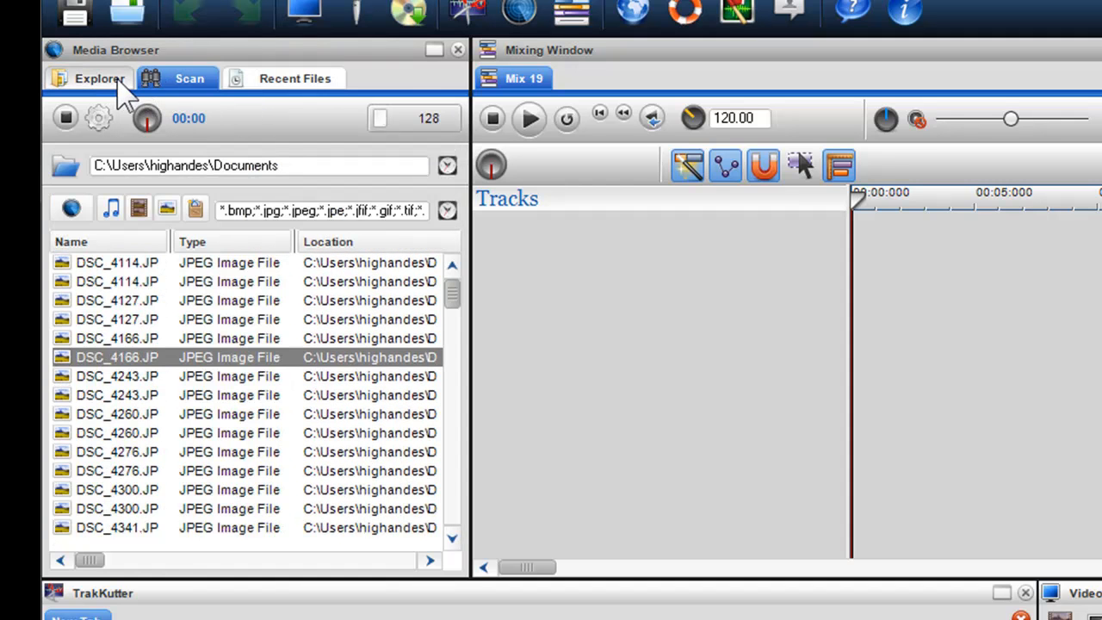
left_click(98, 80)
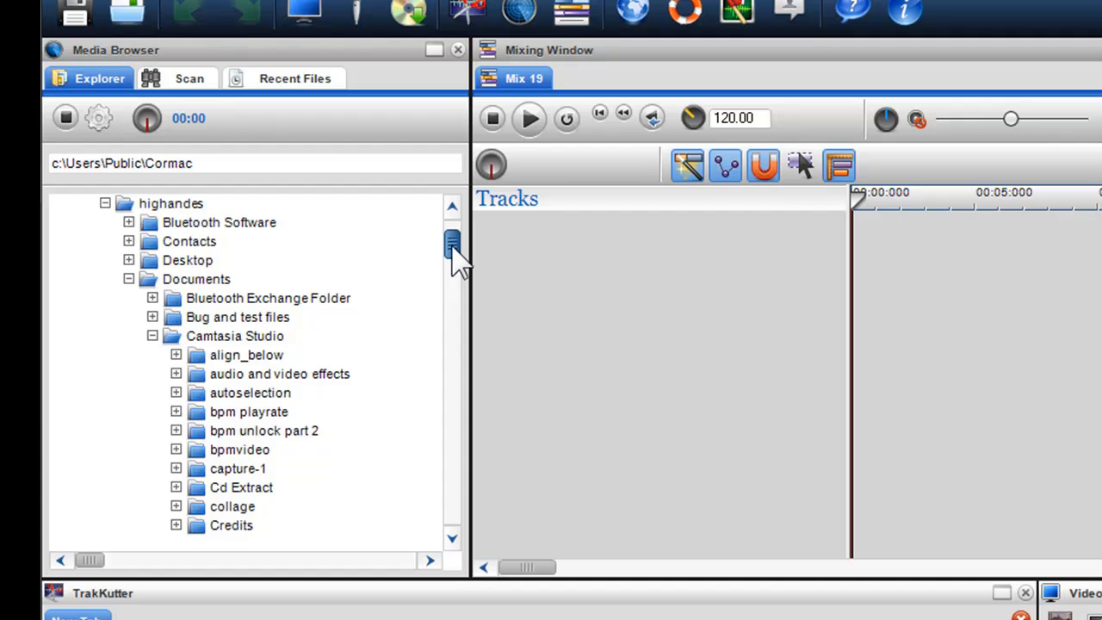
Step: Navigate from Documents into Trak Packs > Hip Hop Packs > hiphopBundle3
left_click(234, 335)
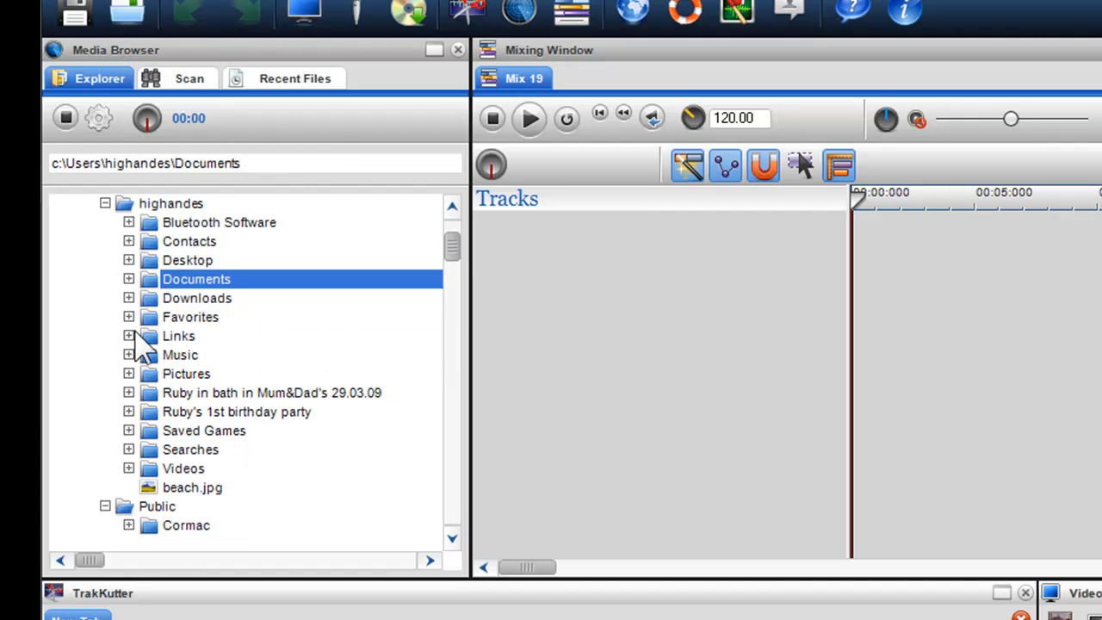
scroll("down", 3)
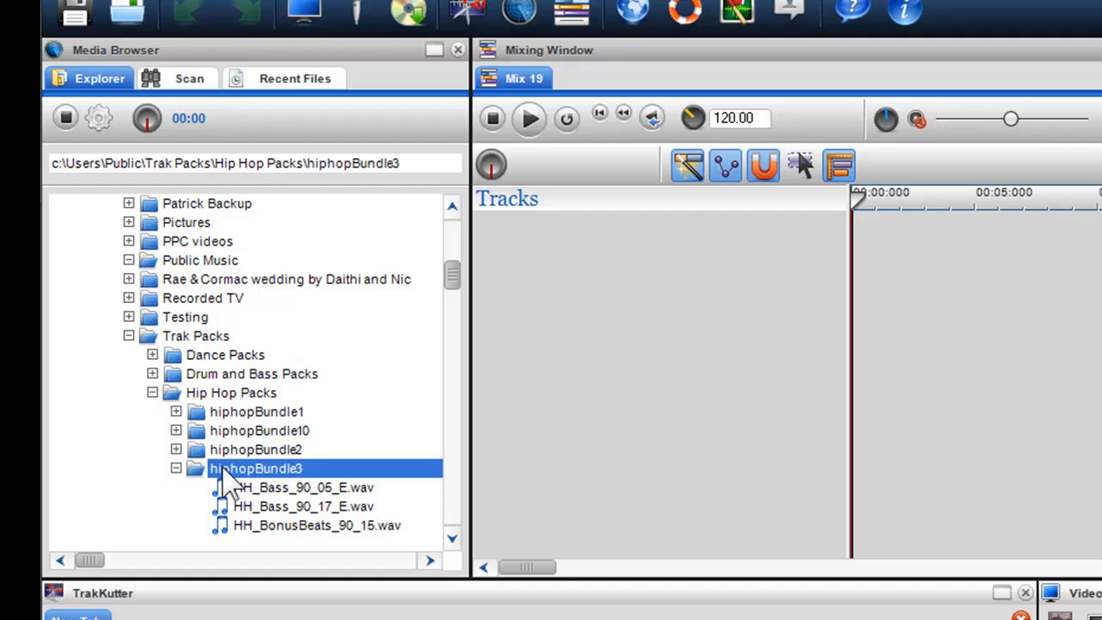
left_click(230, 393)
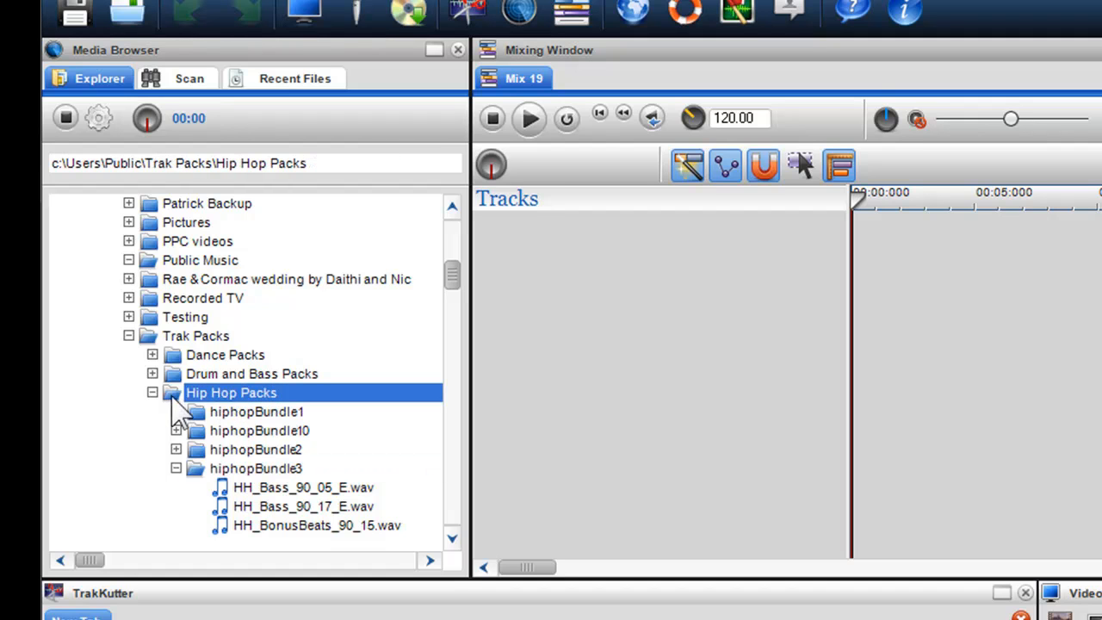
scroll("down", 3)
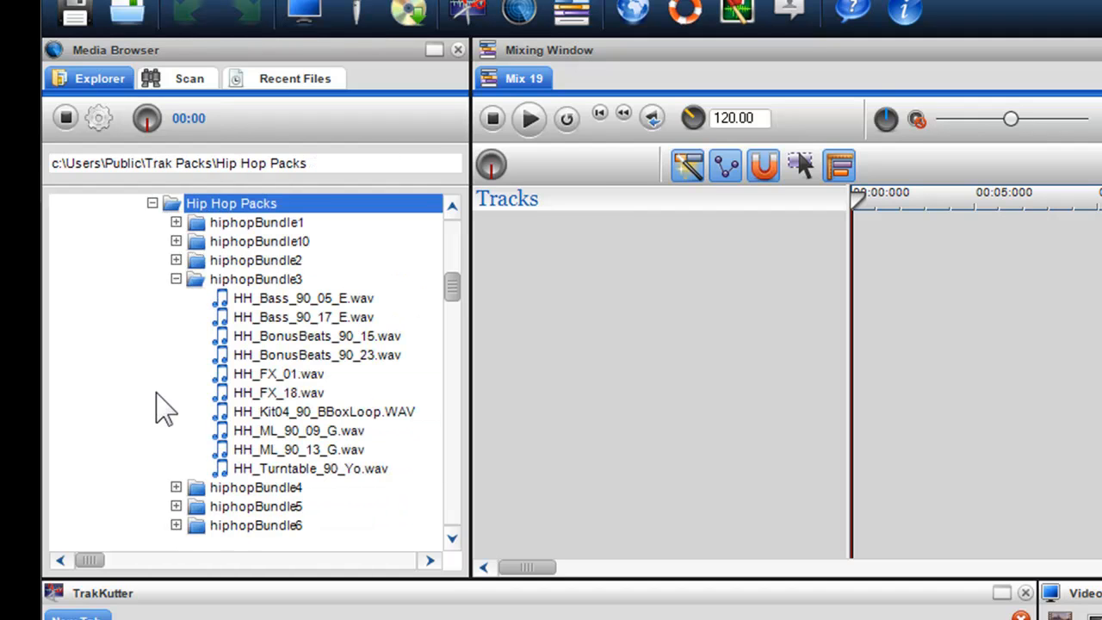
mouse_move(258, 400)
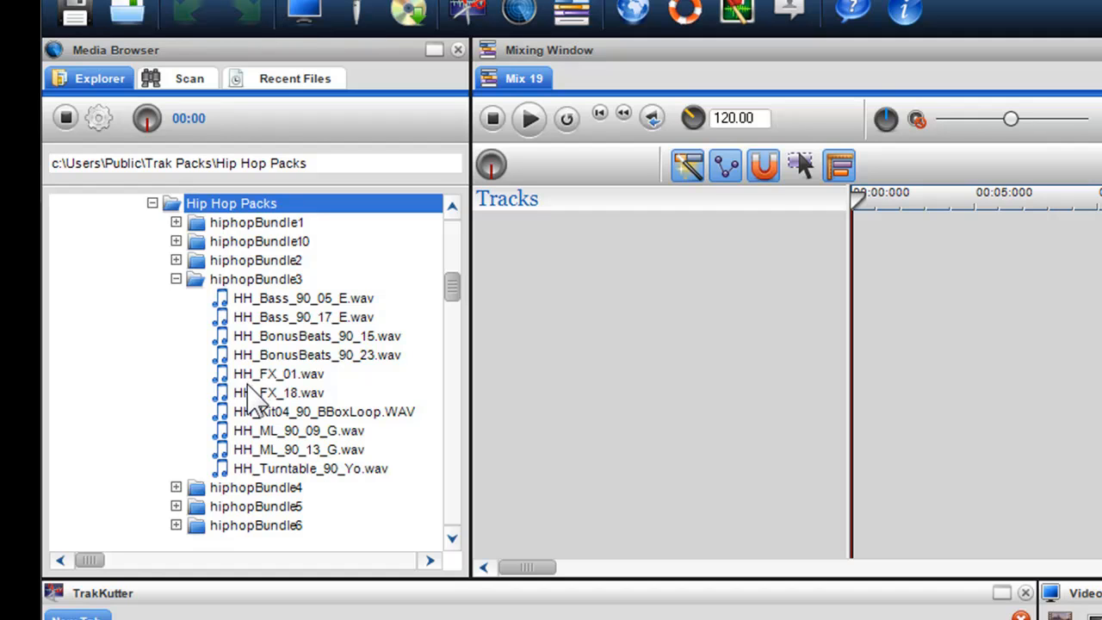
mouse_move(297, 342)
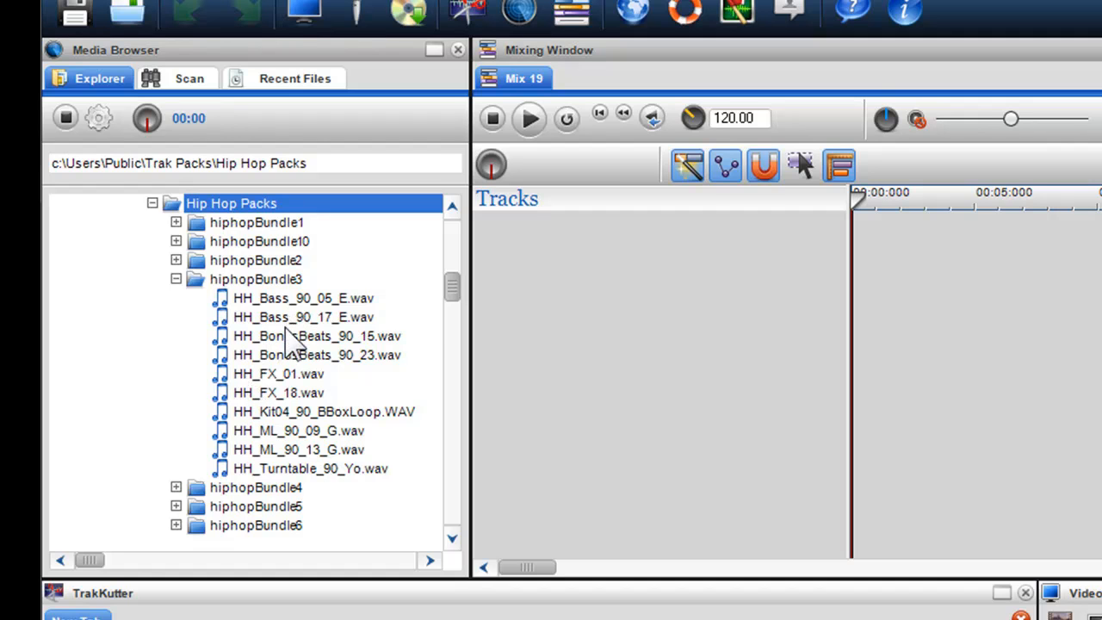
Step: Preview the HH_BonusBeats_90_15 and HH_BonusBeats_90_23 loops, then stop playback
left_click(316, 336)
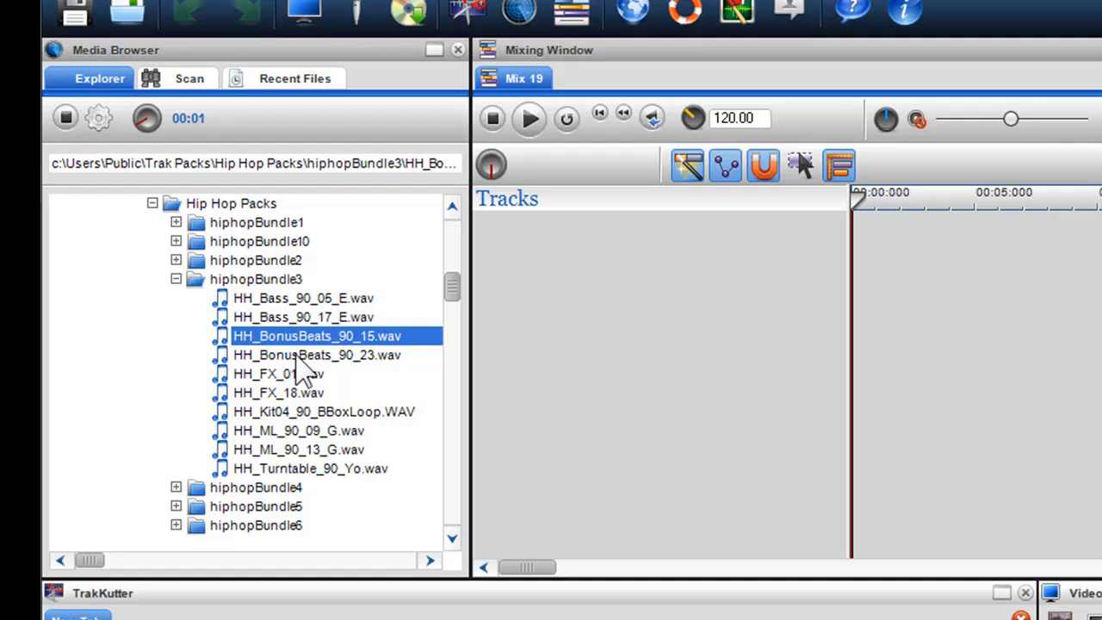
left_click(316, 355)
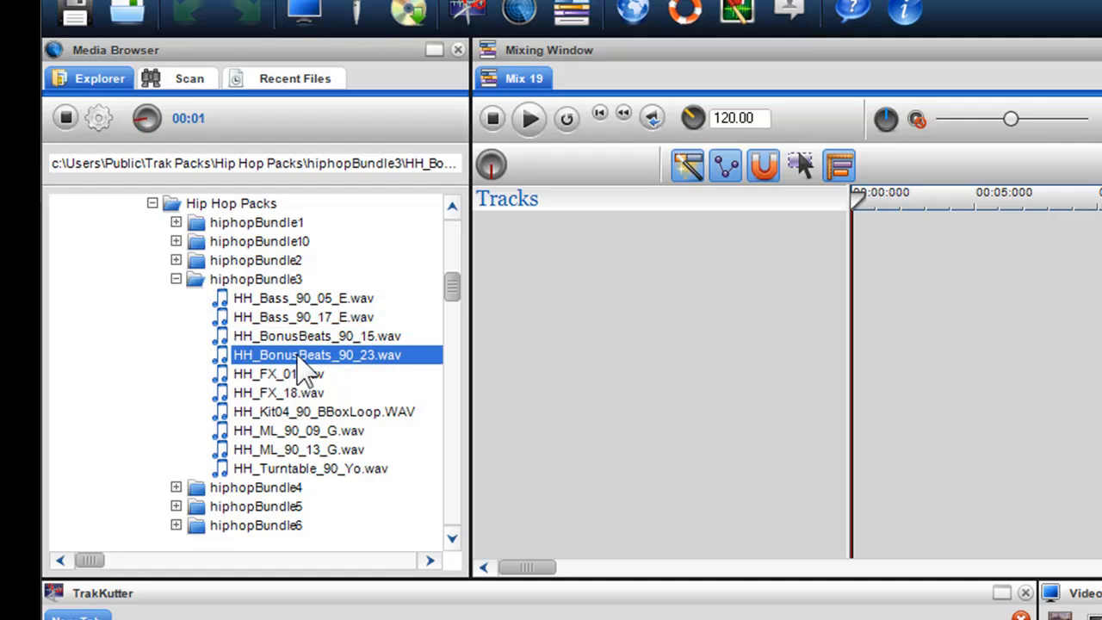
mouse_move(127, 186)
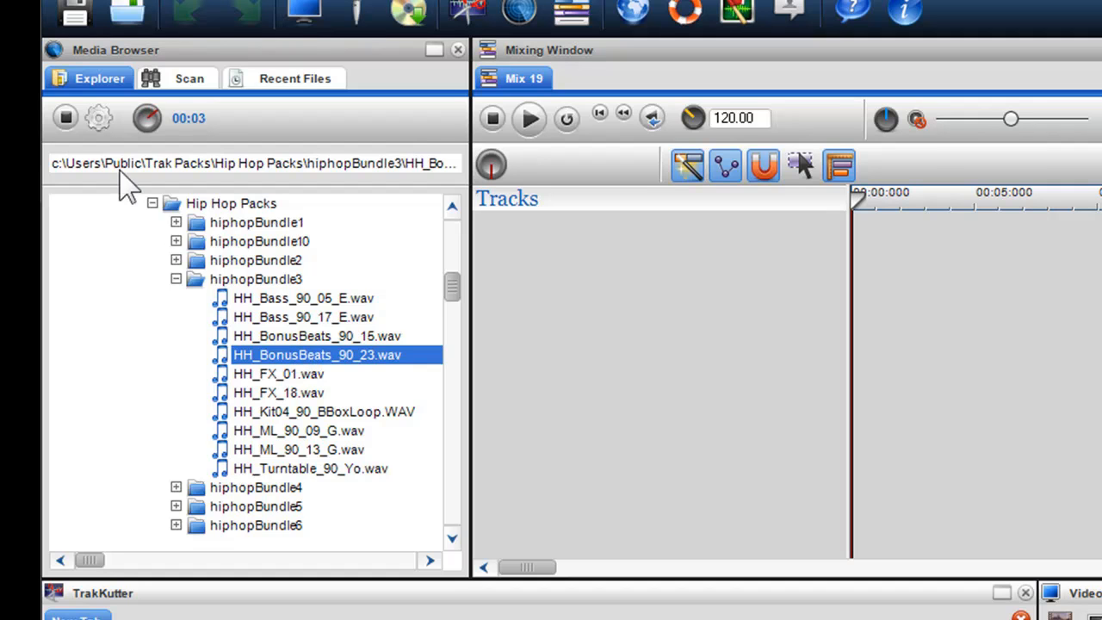
left_click(66, 117)
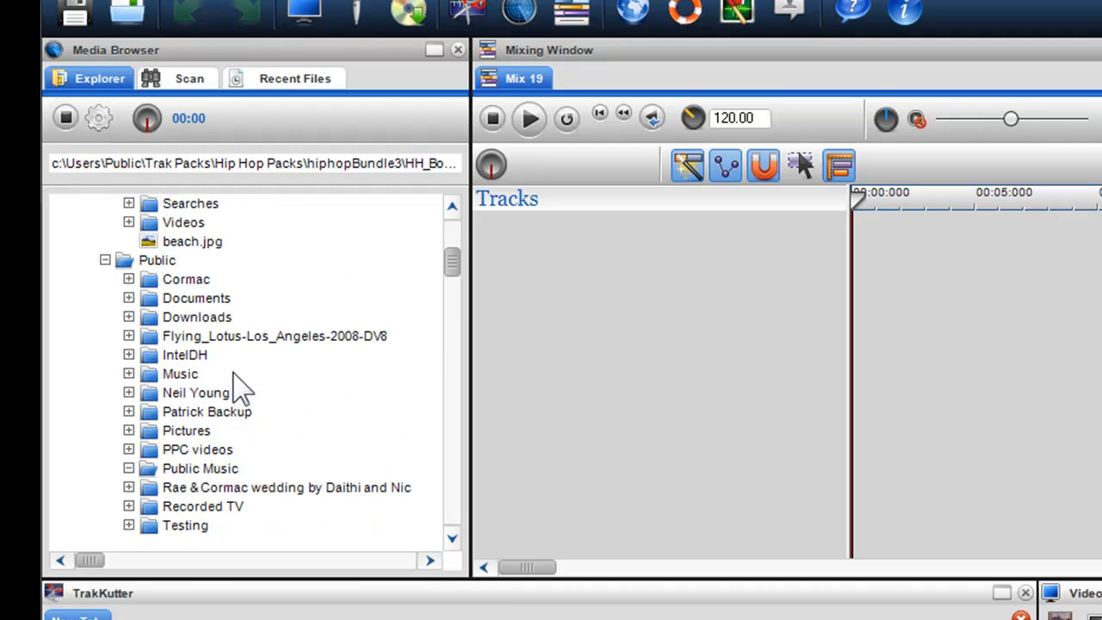
Step: Browse Cormac > iTunes > iTunes Music > Axwell > I Found U - EP
double_click(186, 279)
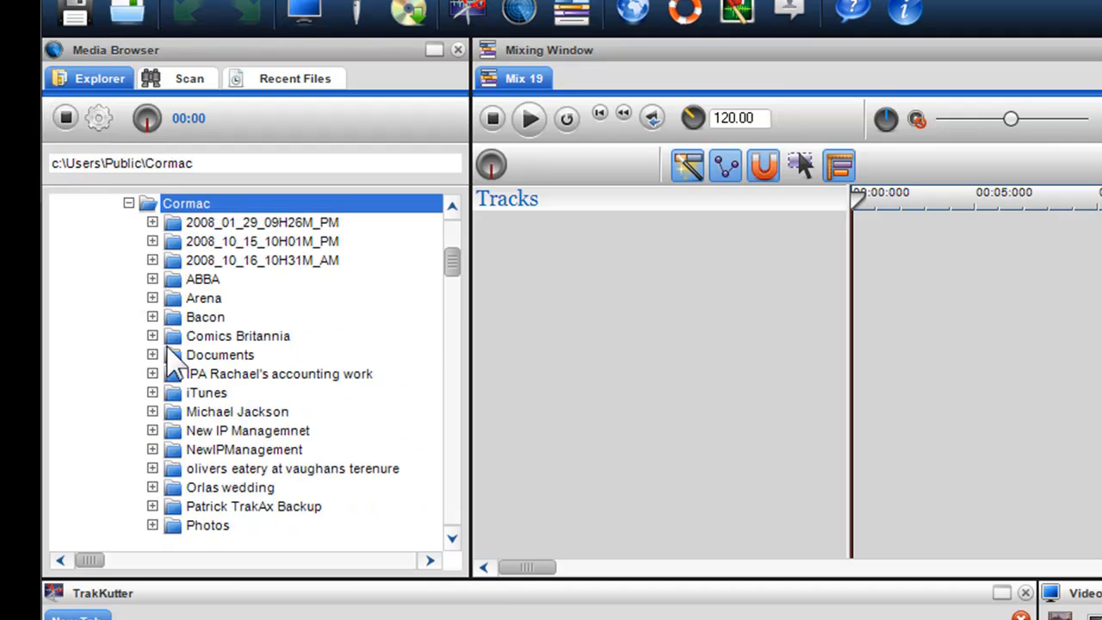
scroll("down", 3)
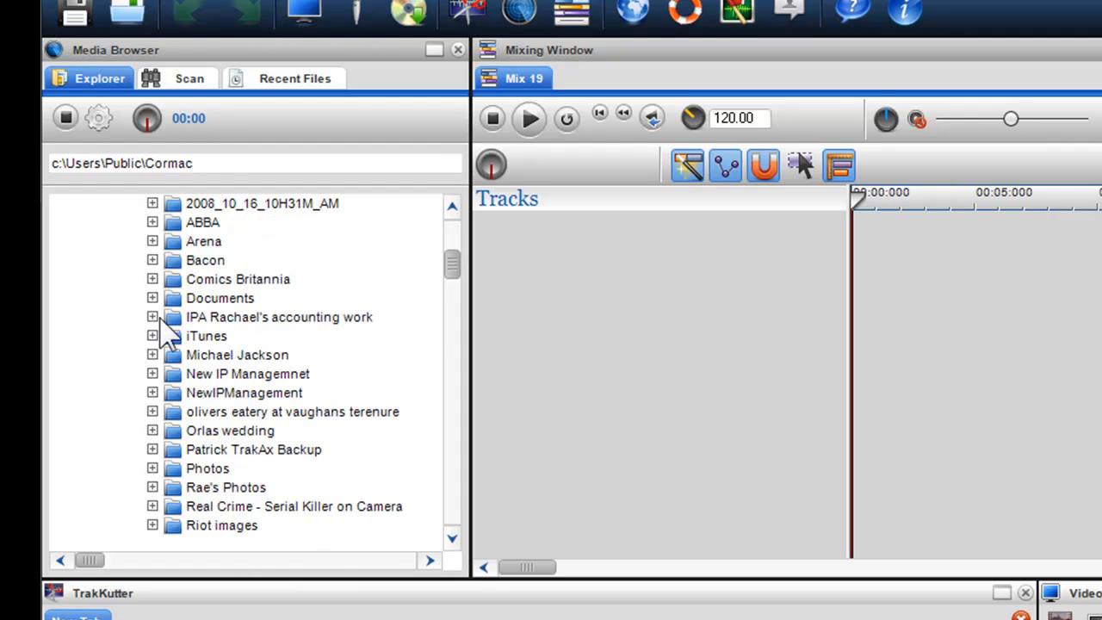
left_click(152, 335)
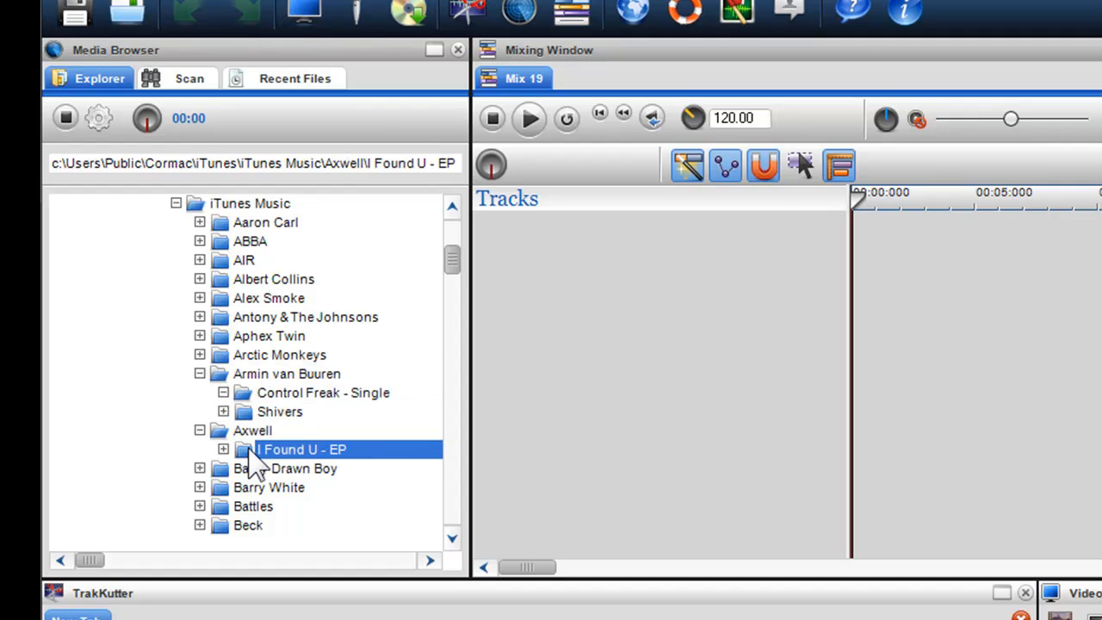
left_click(224, 447)
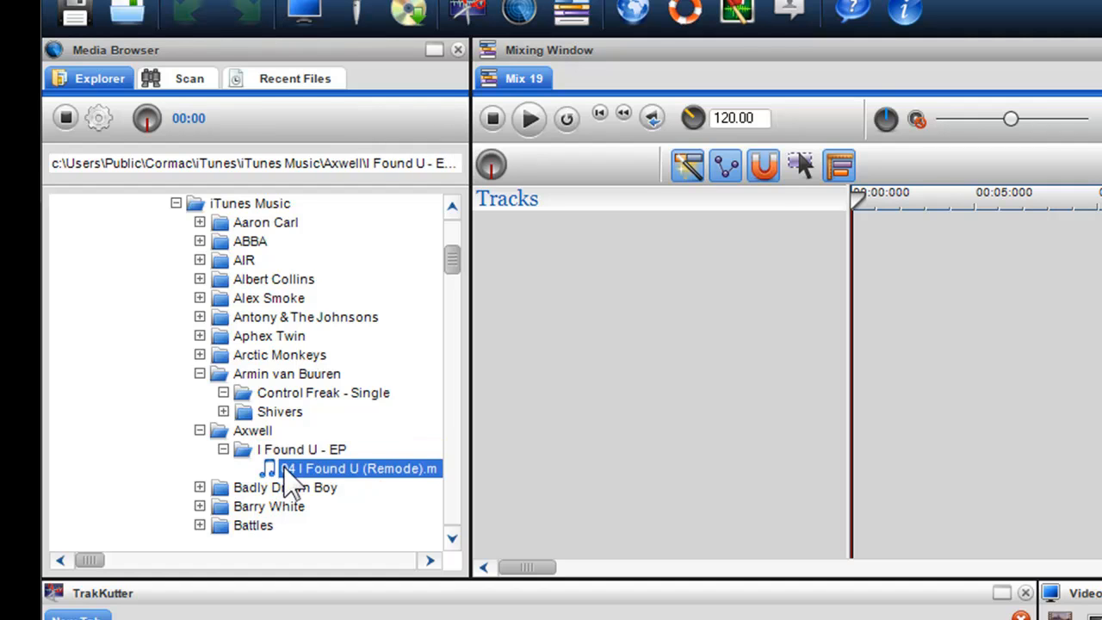
Step: Play the I Found U (Remode) track, then stop the preview
left_click(146, 117)
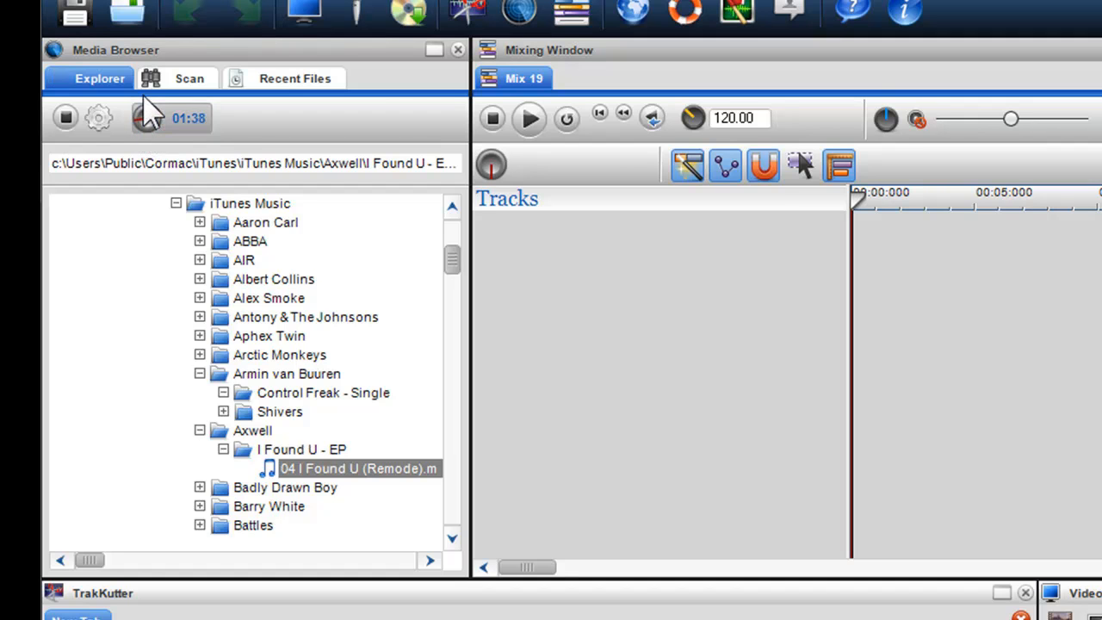
left_click(65, 117)
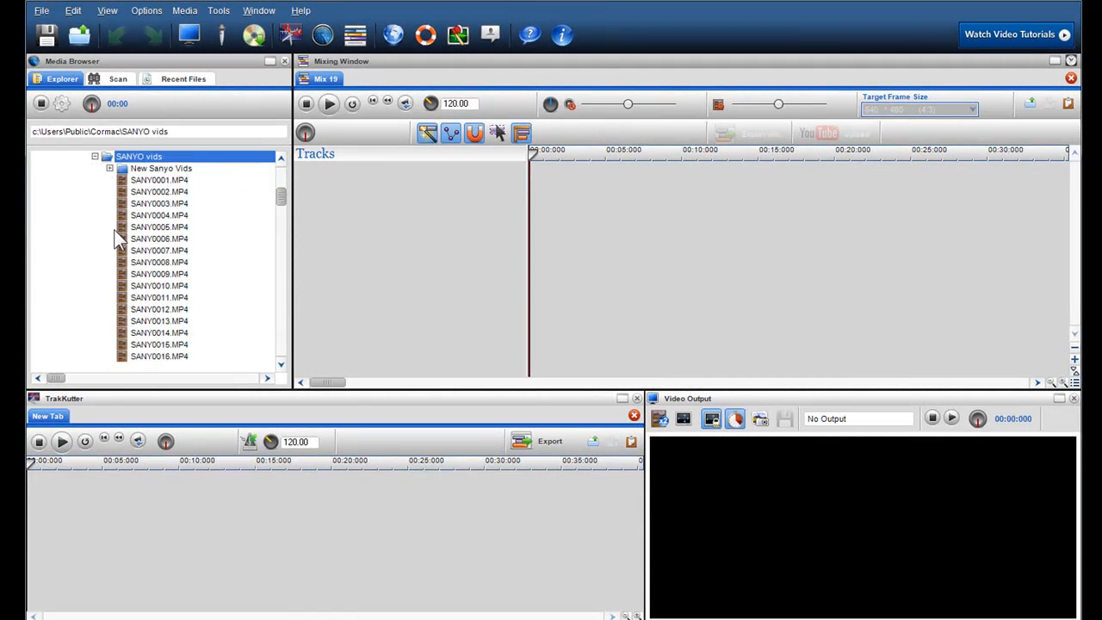
Step: Open New Sanyo Vids, preview SANY0015.MP4 in Video Output, then stop it
left_click(162, 168)
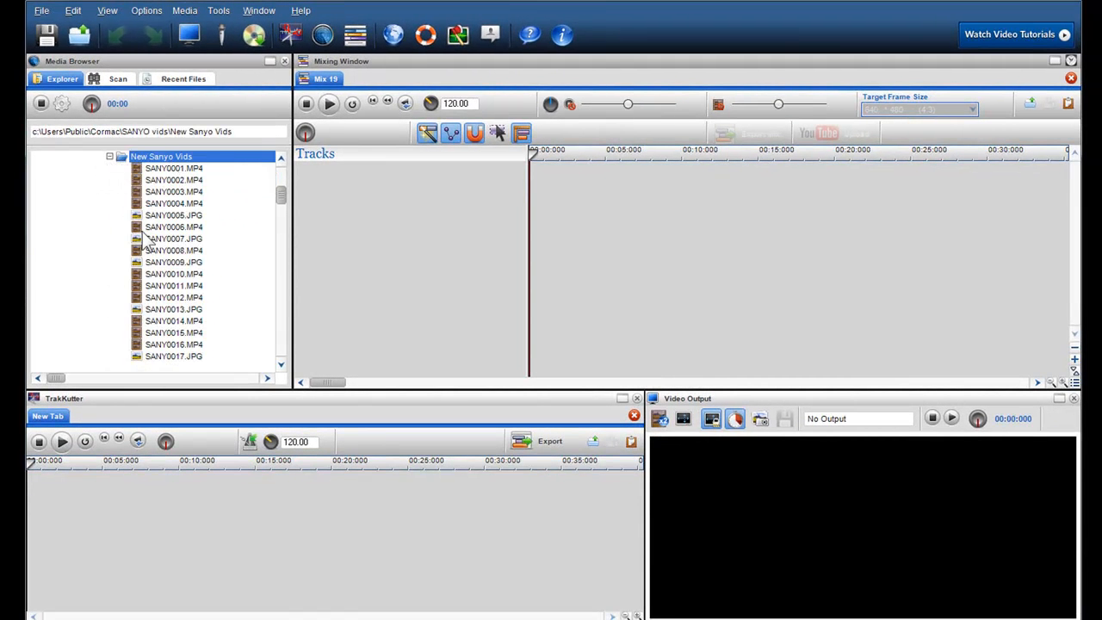
left_click(172, 332)
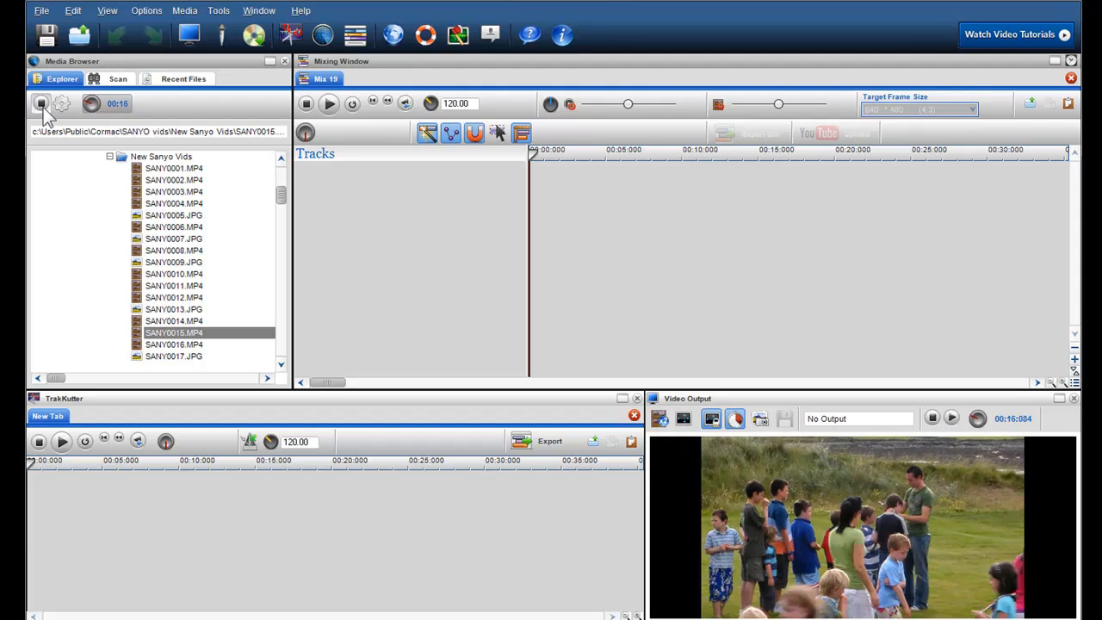
left_click(42, 104)
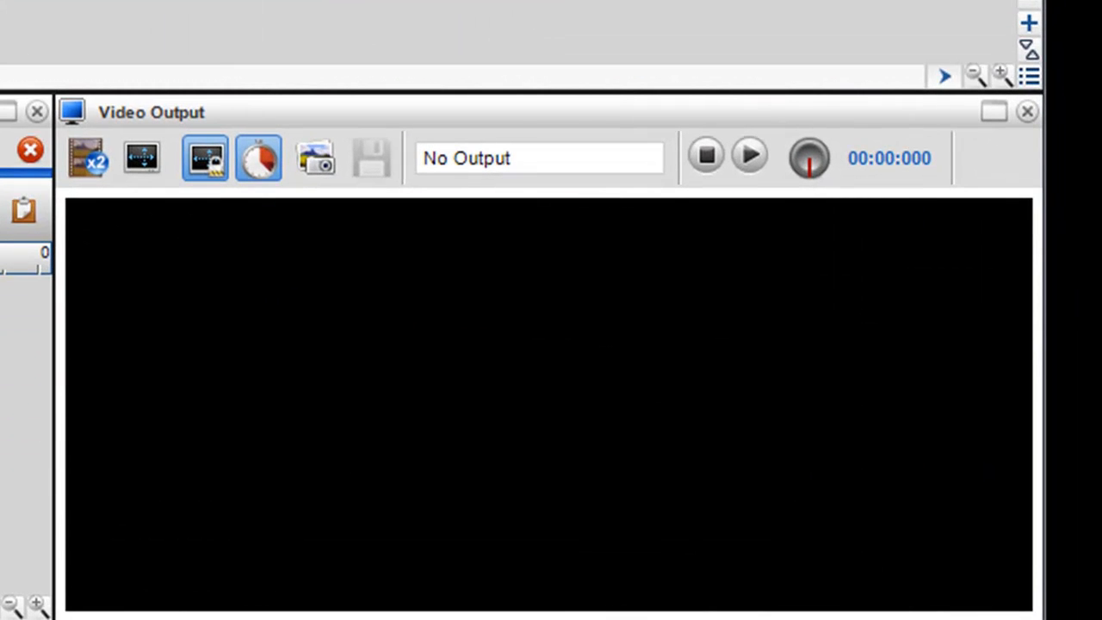
Step: Play and pause the SANY0015.MP4 clip repeatedly in the Video Output window
left_click(747, 159)
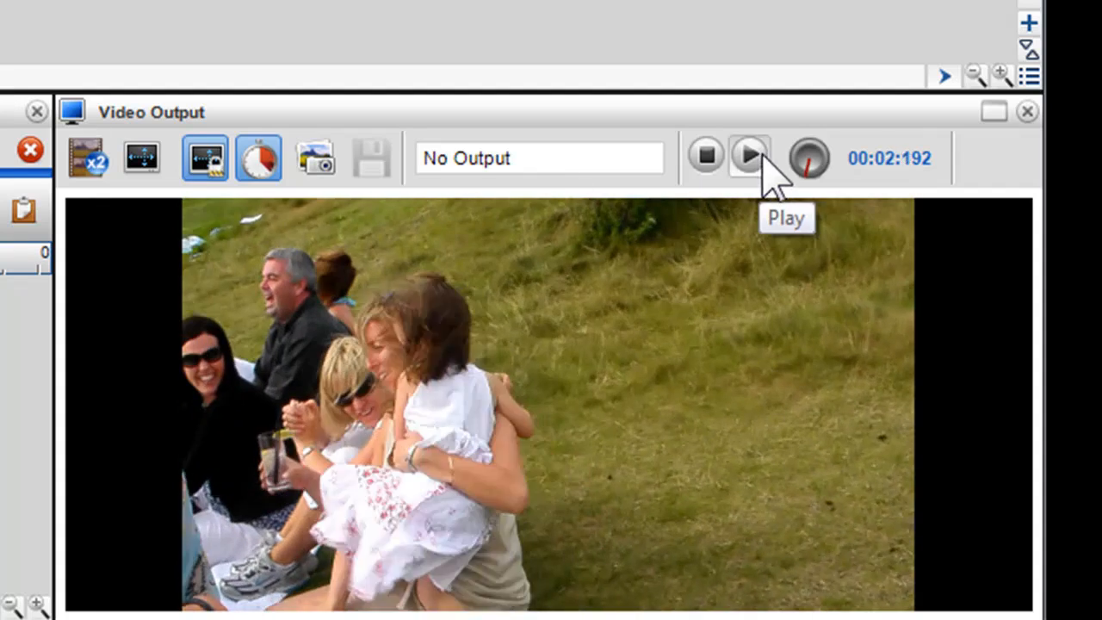
left_click(747, 156)
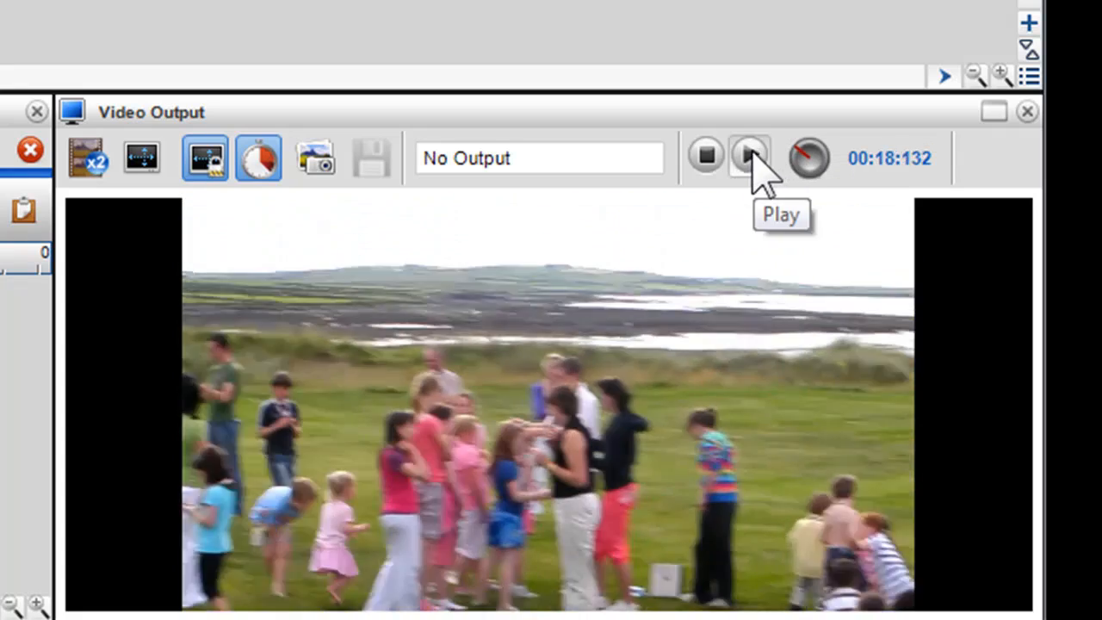
left_click(748, 157)
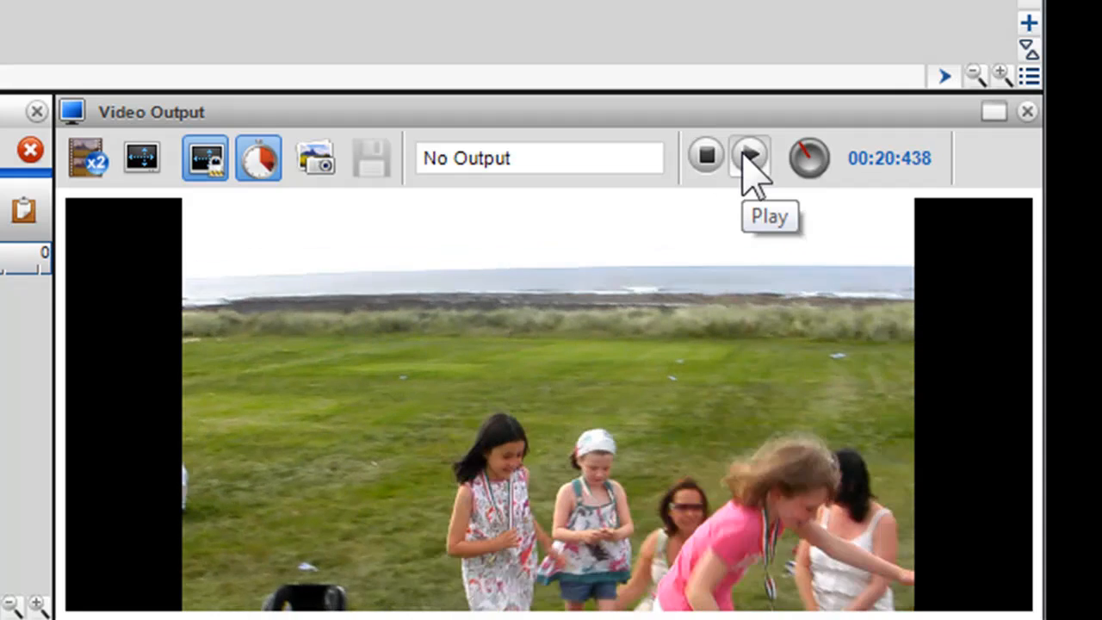
left_click(747, 159)
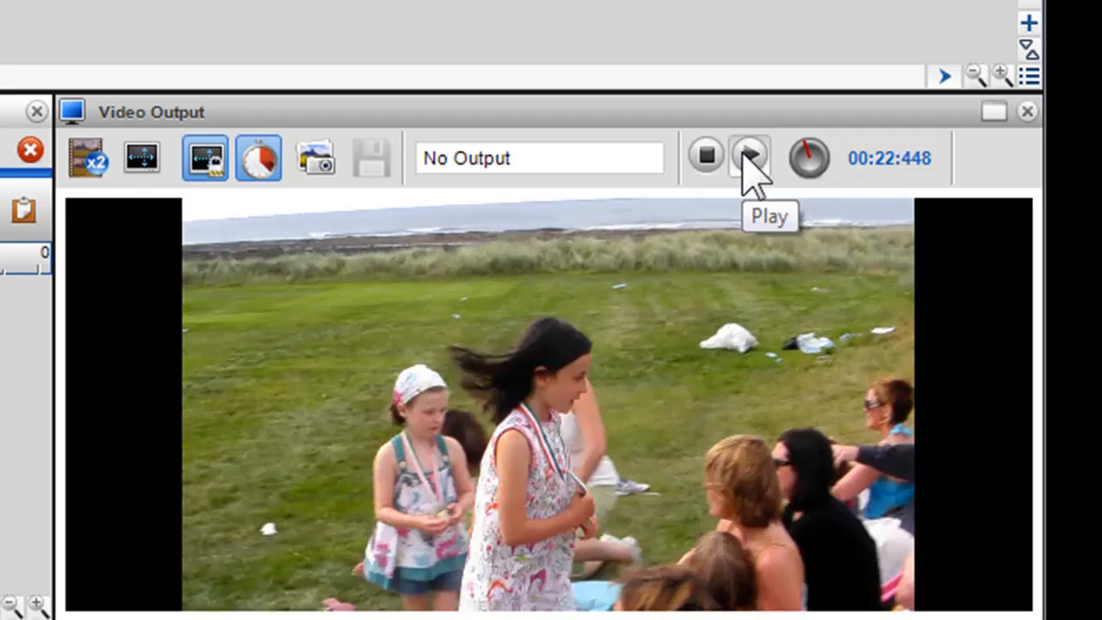
left_click(747, 159)
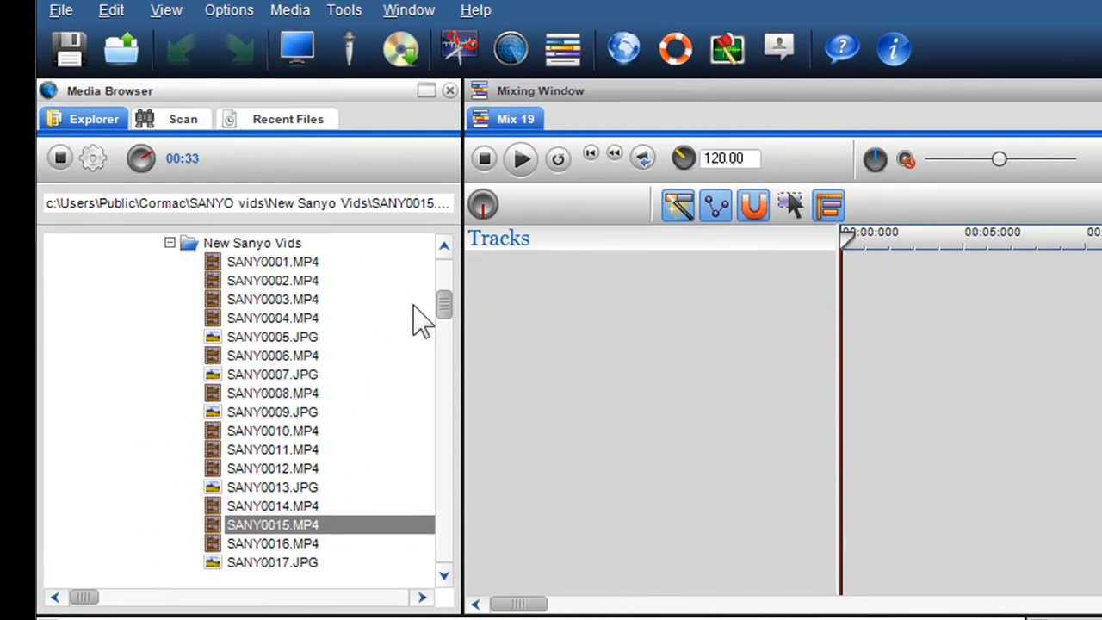
left_click(272, 336)
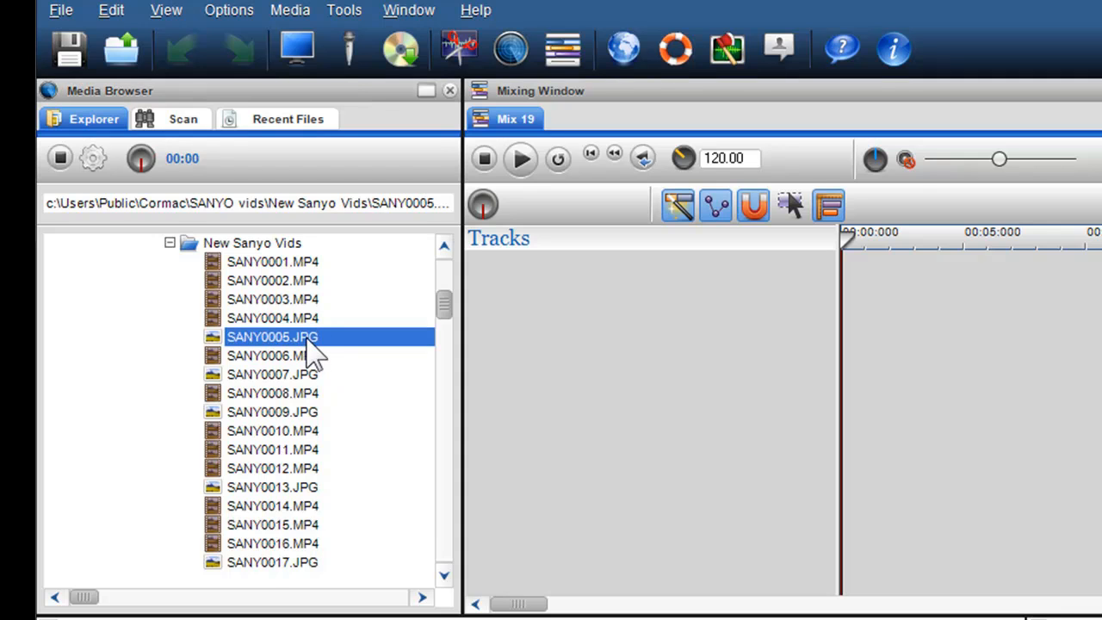
left_click(272, 412)
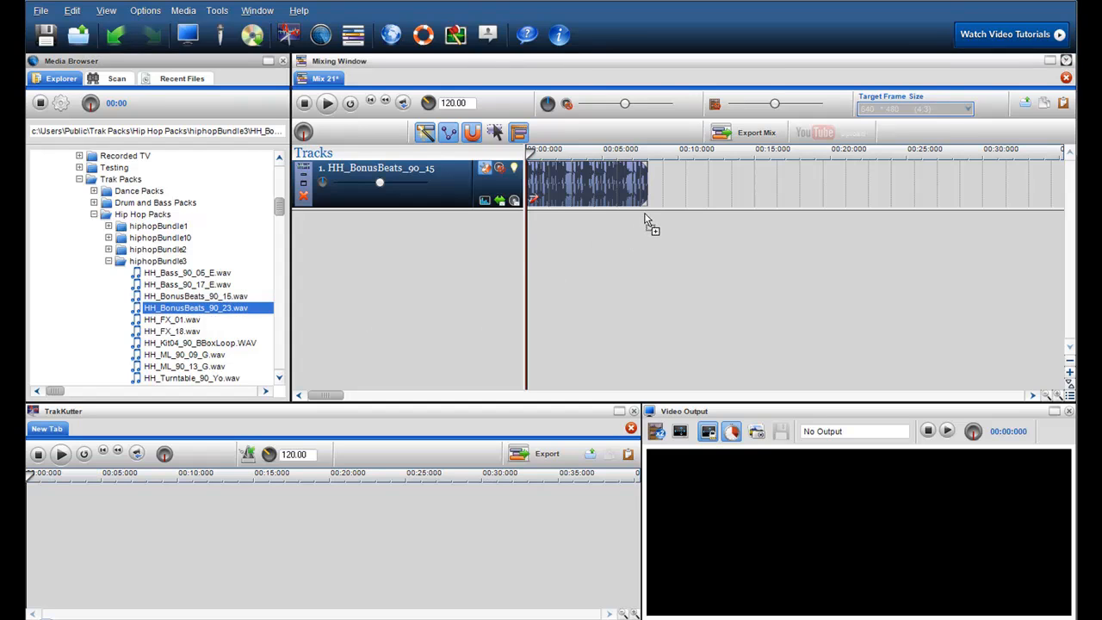
Step: Drag HH_BonusBeats_90_23 onto the timeline and add HH_FX_01 as another track
left_click_drag(196, 307, 671, 234)
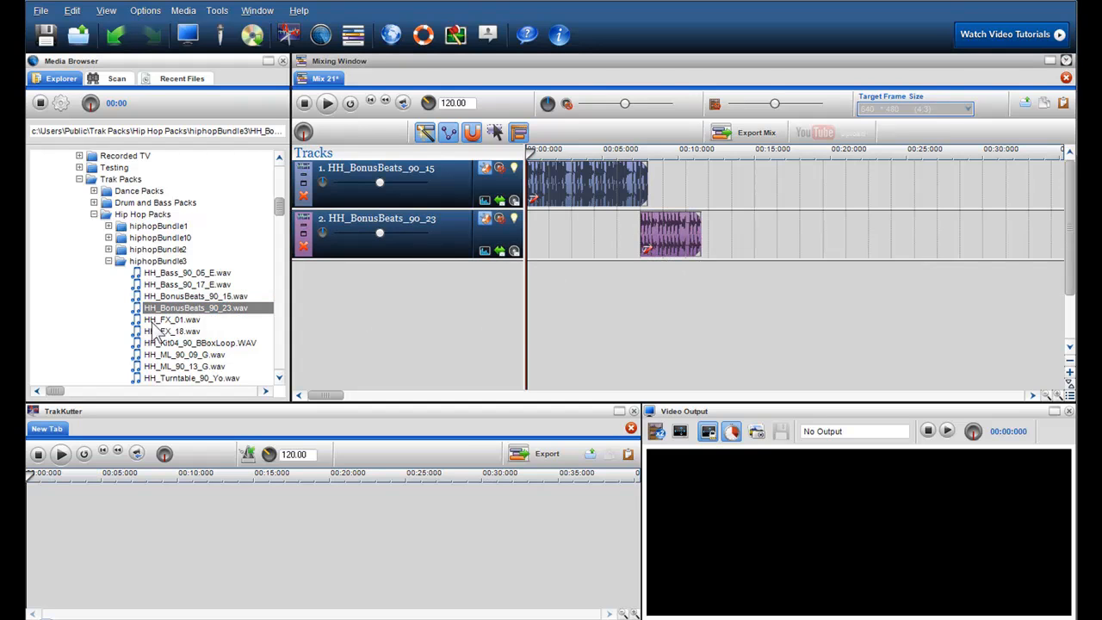
double_click(172, 319)
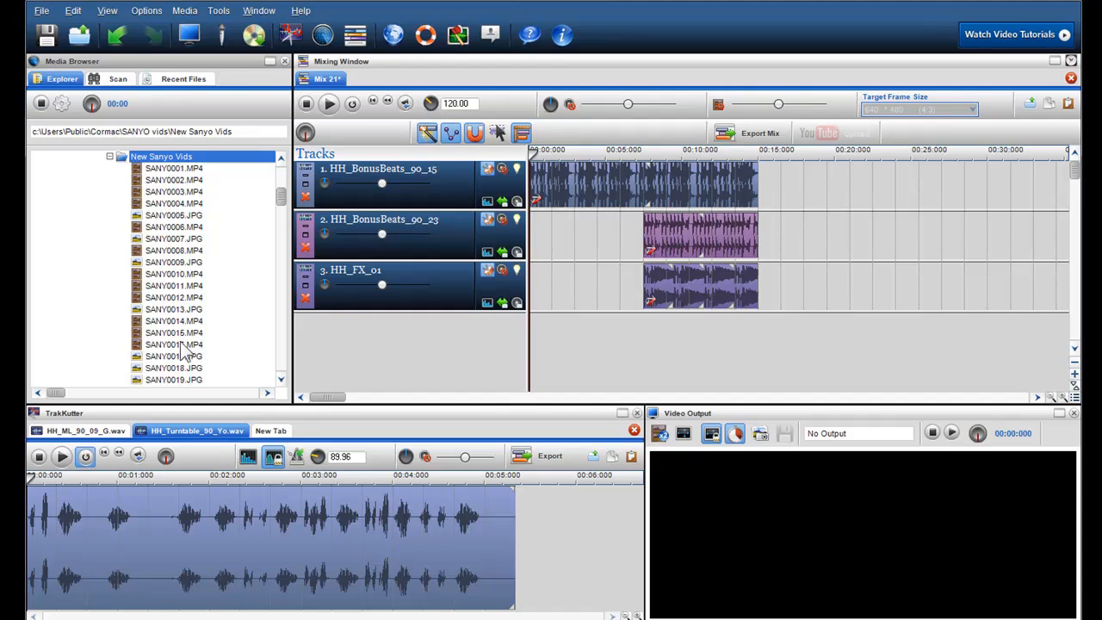
Step: Add SANY0015.MP4 to the mix as audio and video tracks and open it in TrakKutter
left_click(172, 332)
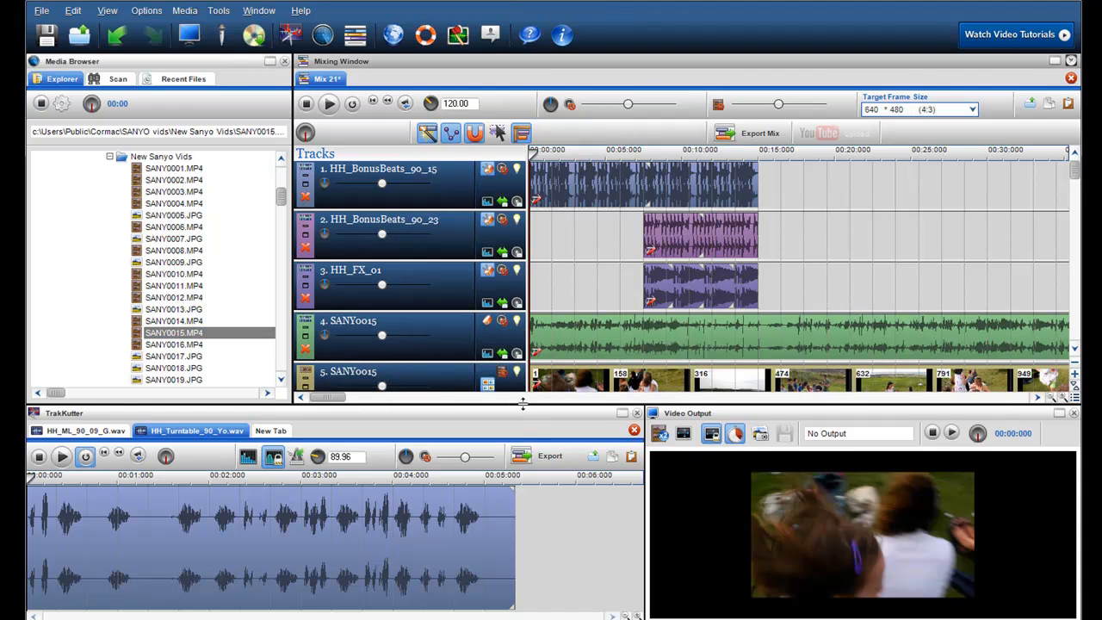
left_click(172, 332)
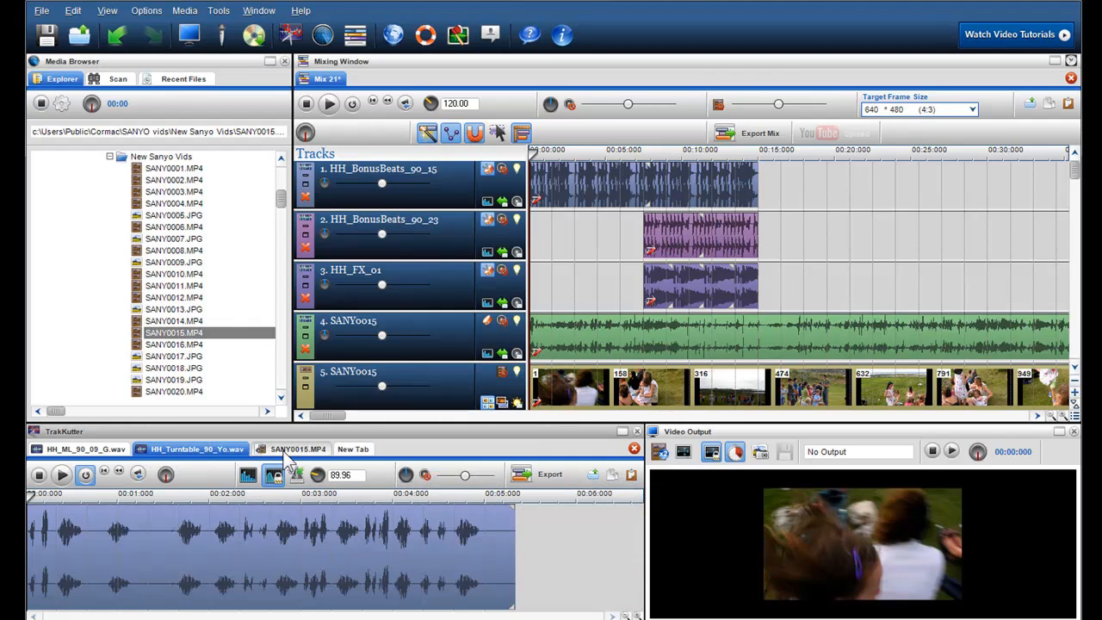
left_click(298, 448)
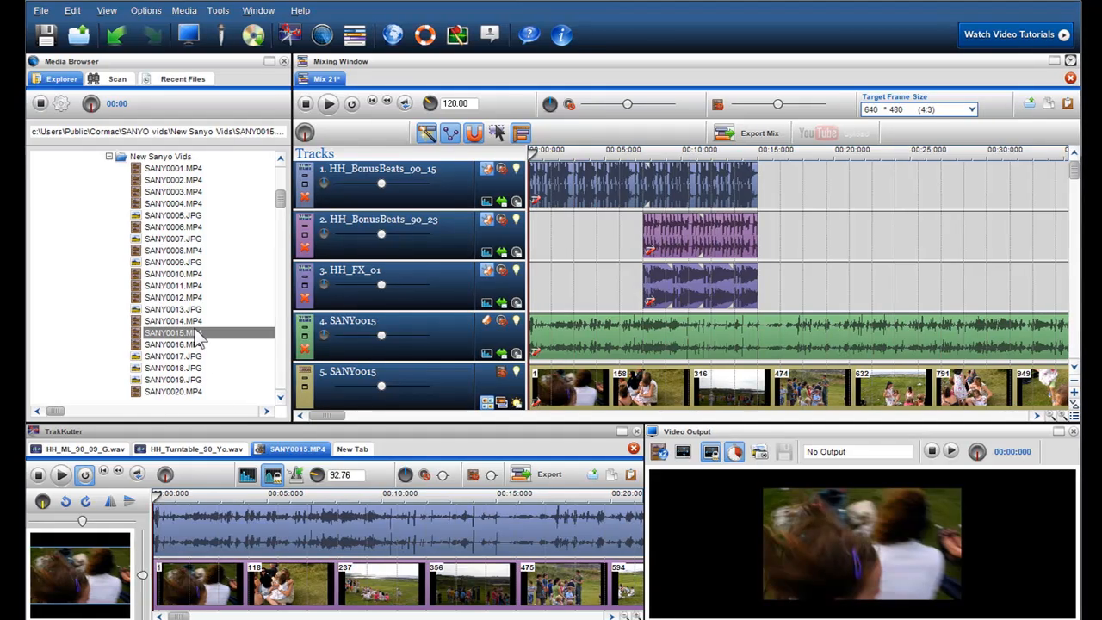
right_click(168, 332)
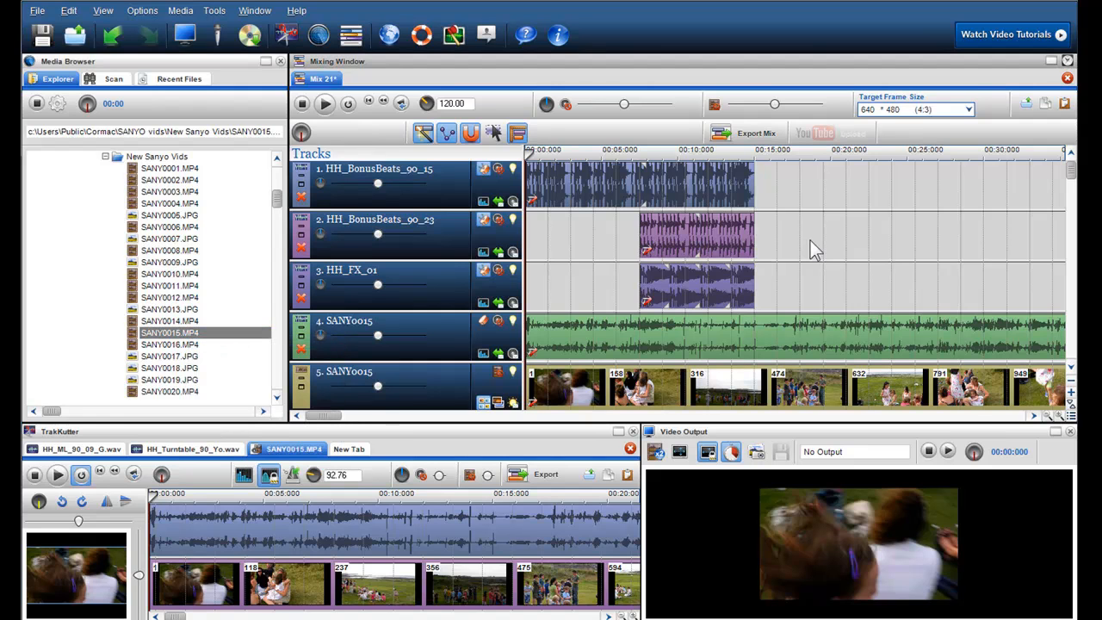
right_click(816, 250)
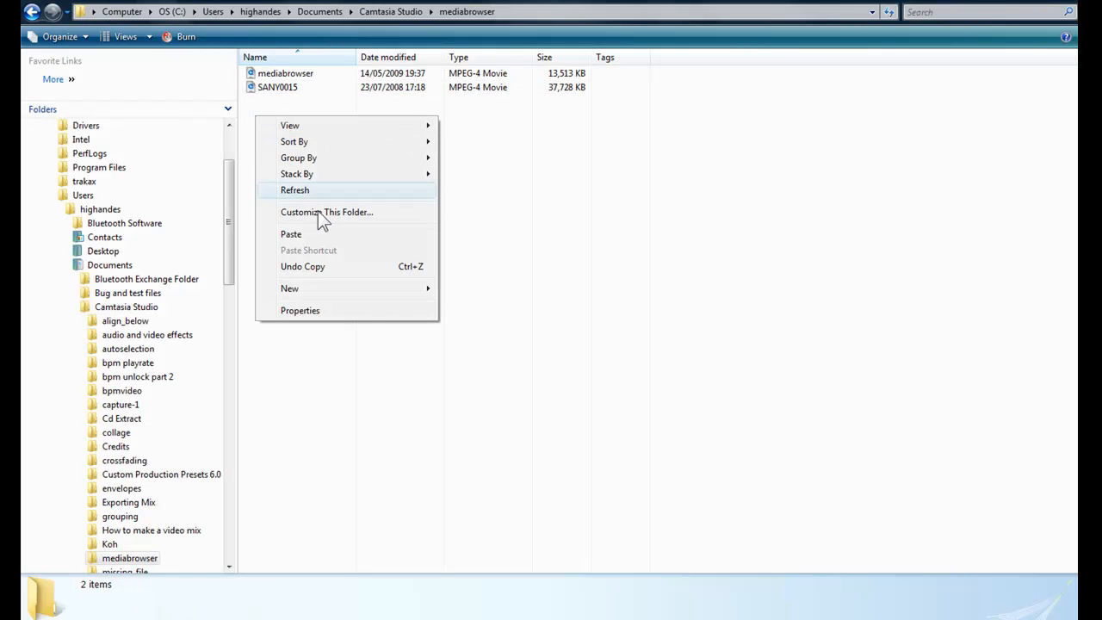
mouse_move(320, 221)
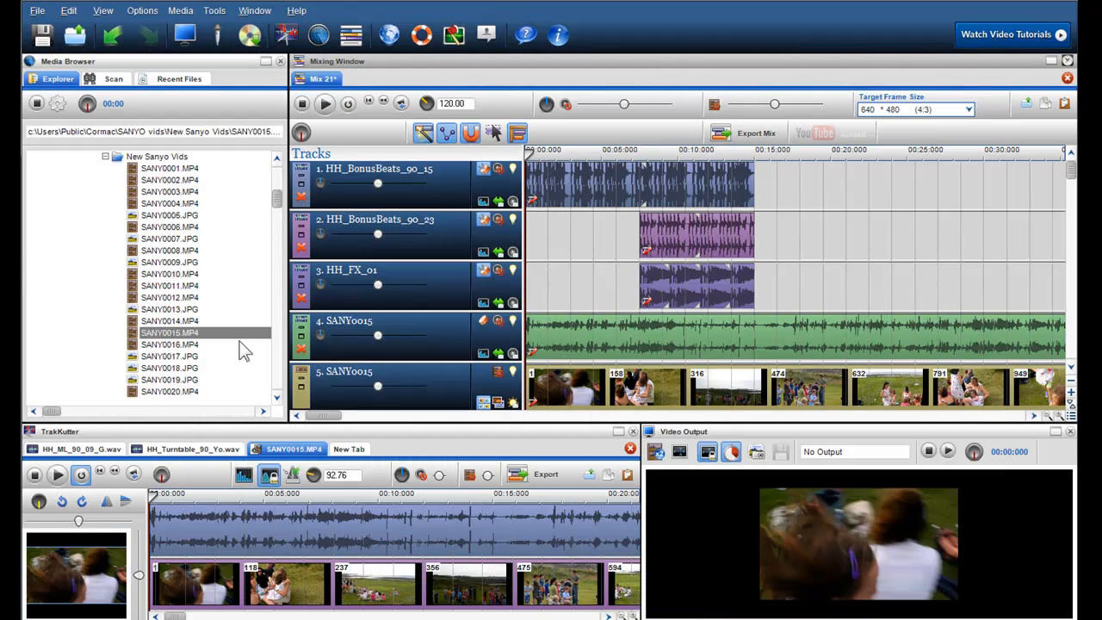
Step: Play SANY0015.MP4 from its context menu, then stop the preview
right_click(169, 332)
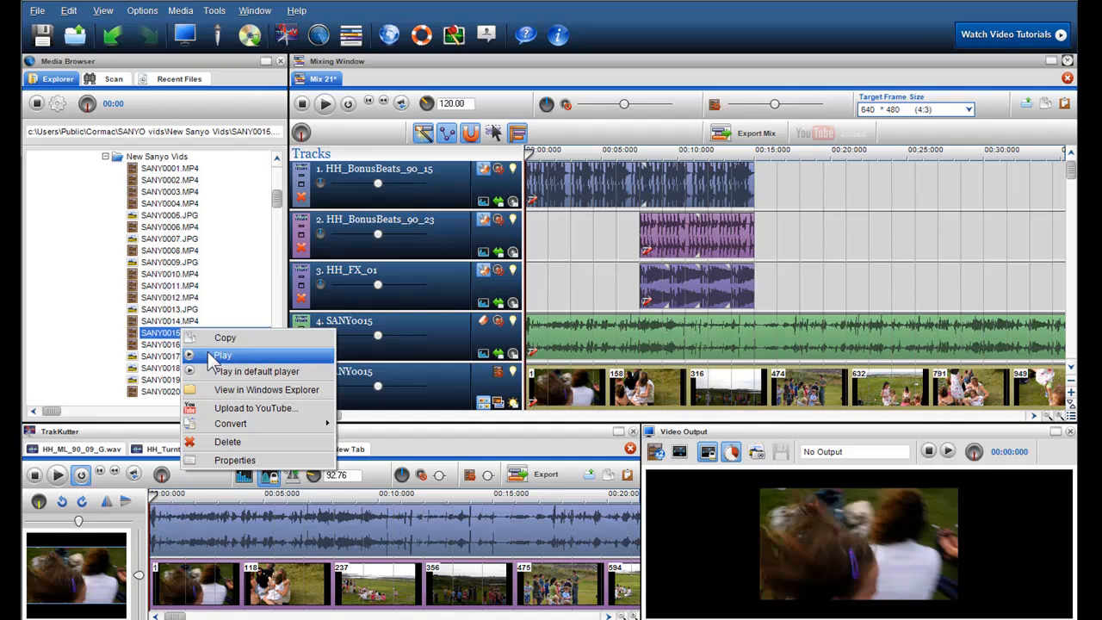
left_click(222, 355)
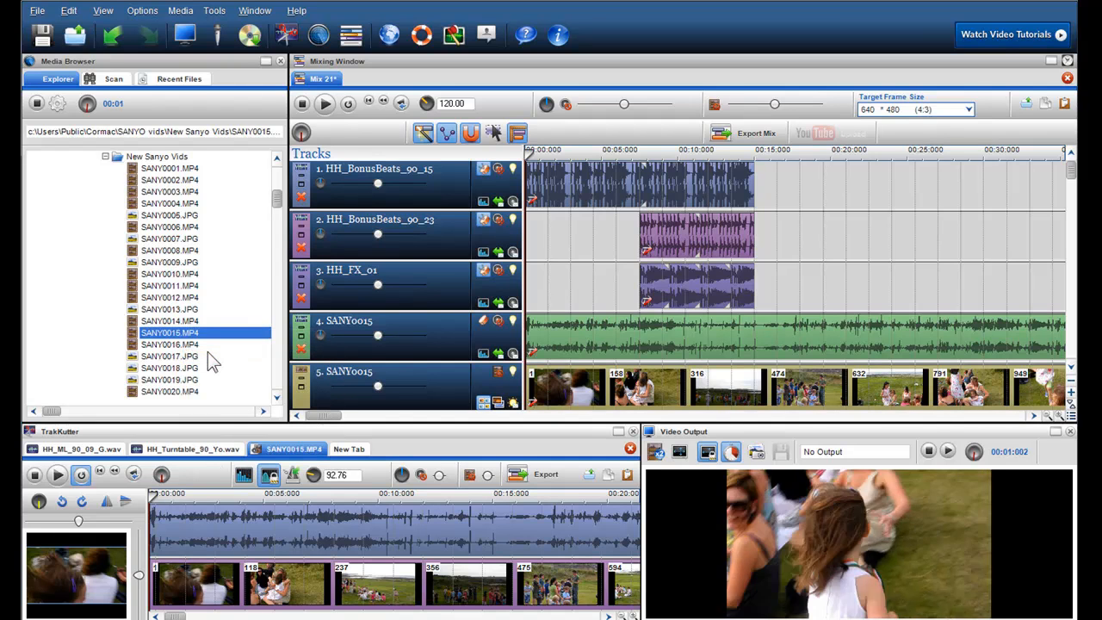
left_click(38, 103)
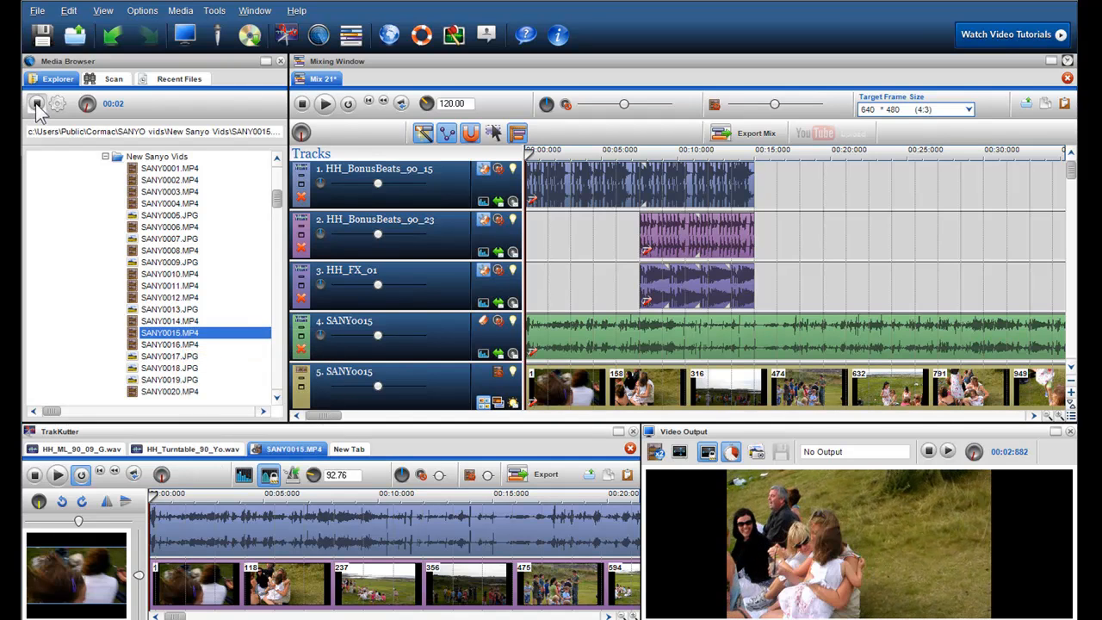
right_click(168, 334)
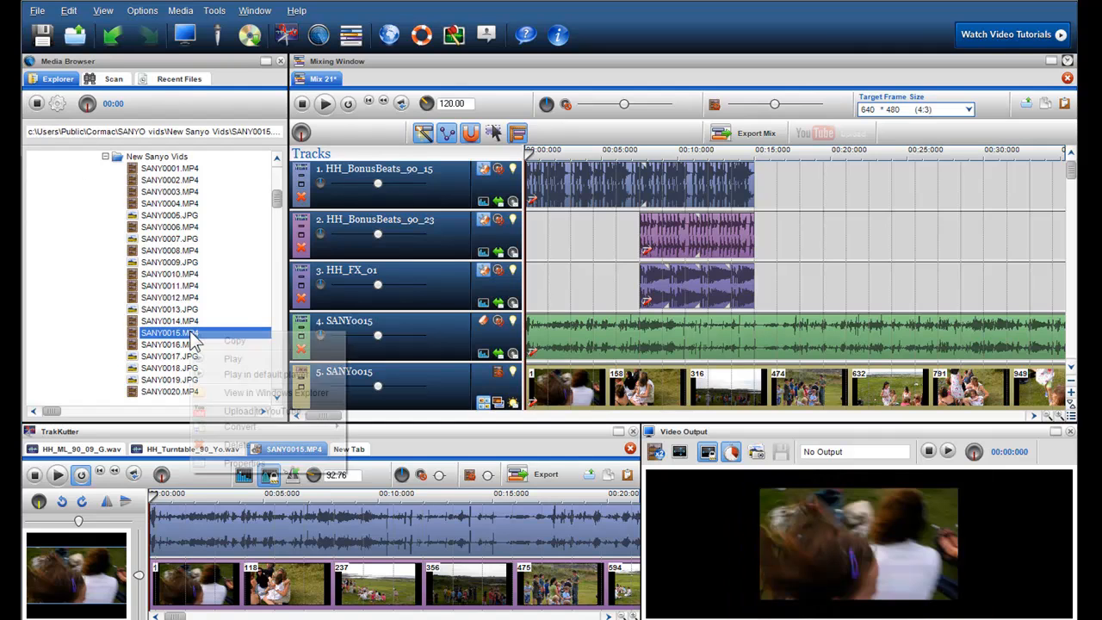
mouse_move(265, 372)
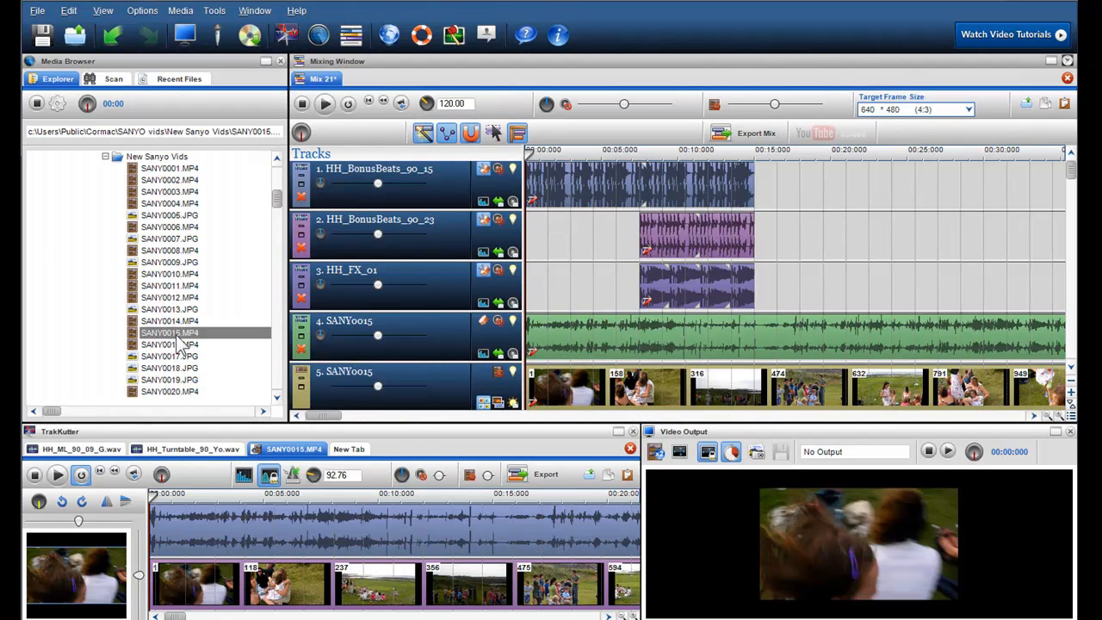
Step: Open the SANY0027 image in the system's default player from its context menu
scroll("down", 3)
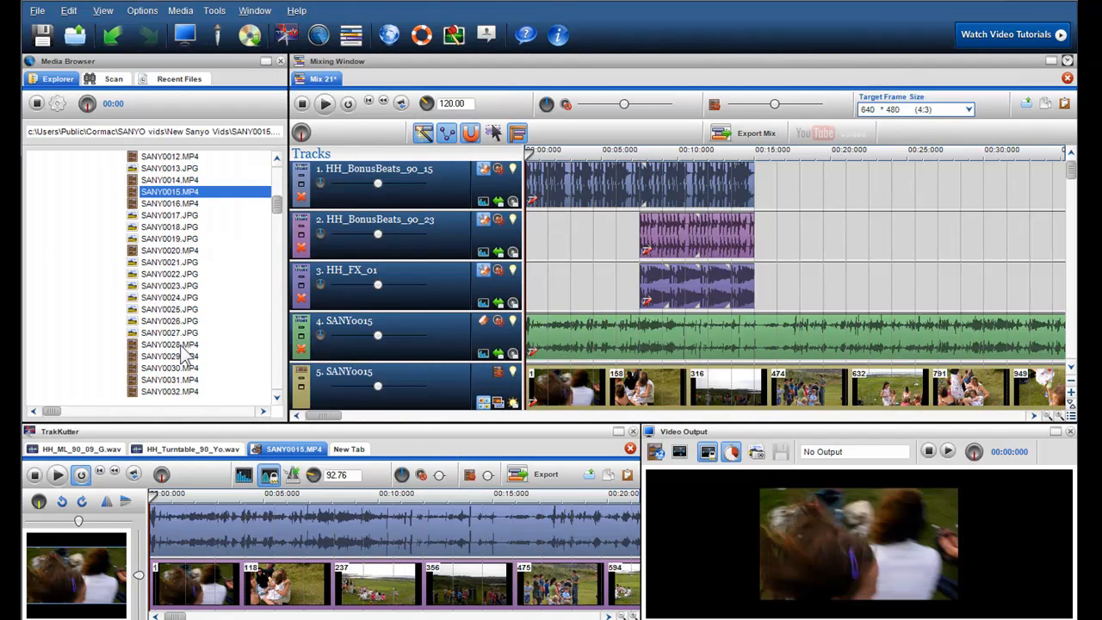
right_click(169, 332)
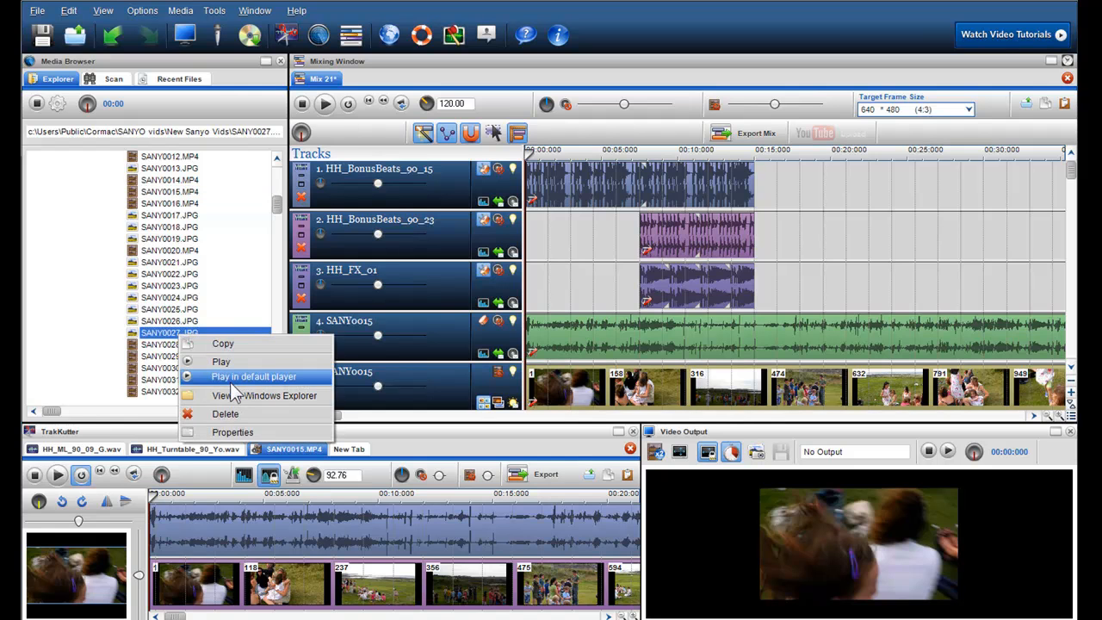
left_click(253, 375)
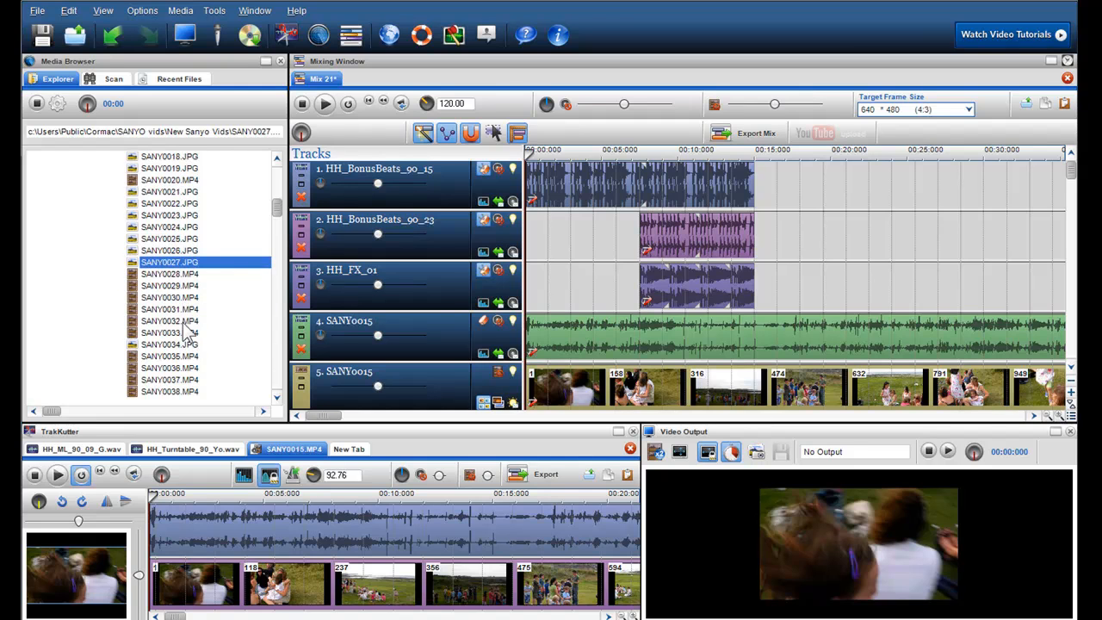
Step: Show SANY0028.MP4 in Windows Explorer via its context menu
scroll("down", 3)
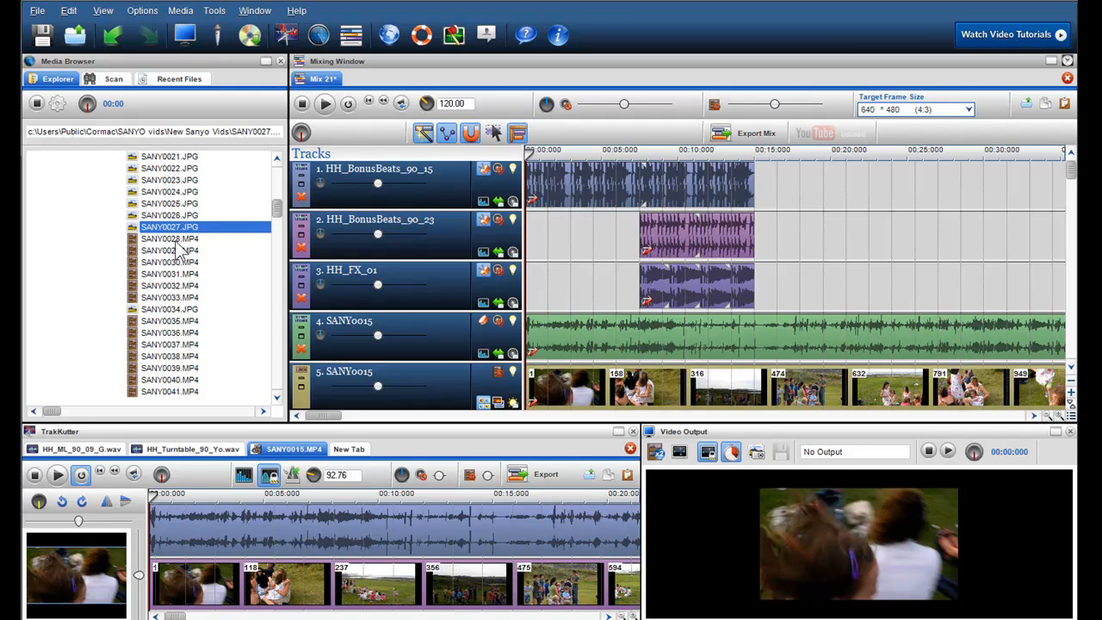
right_click(169, 238)
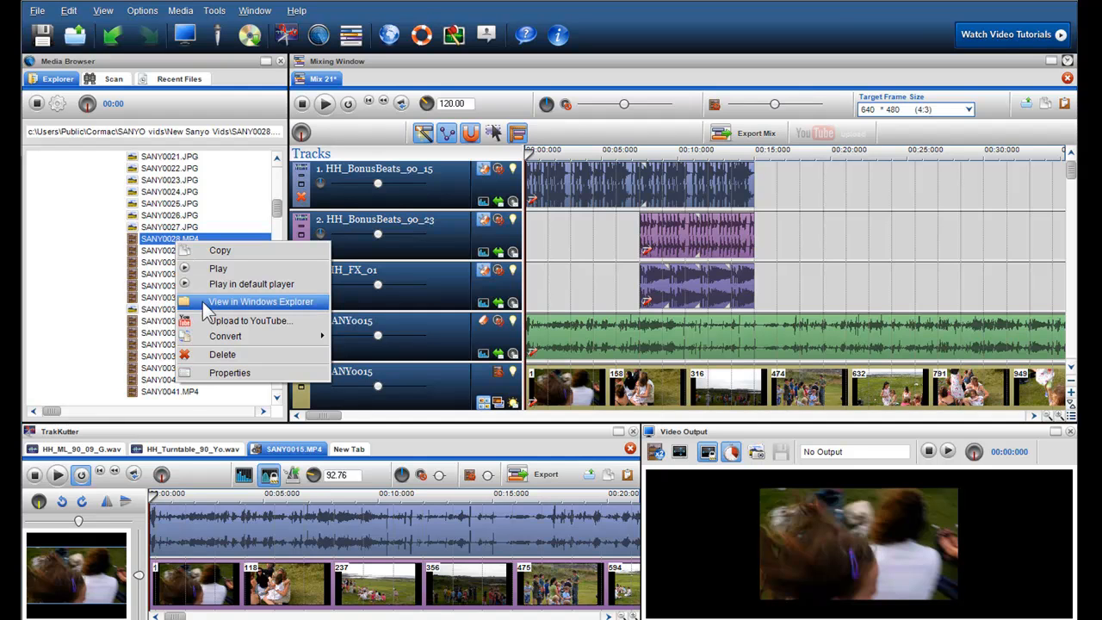
left_click(260, 301)
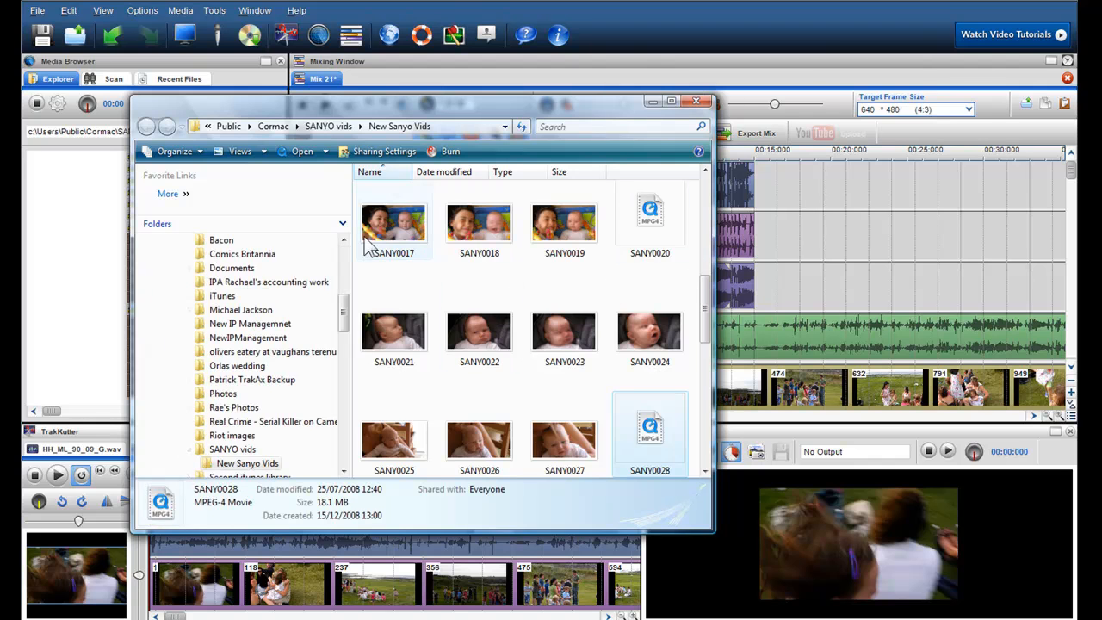
Step: Scroll through the New Sanyo Vids folder and pick the SANY0023 baby photo
scroll("down", 3)
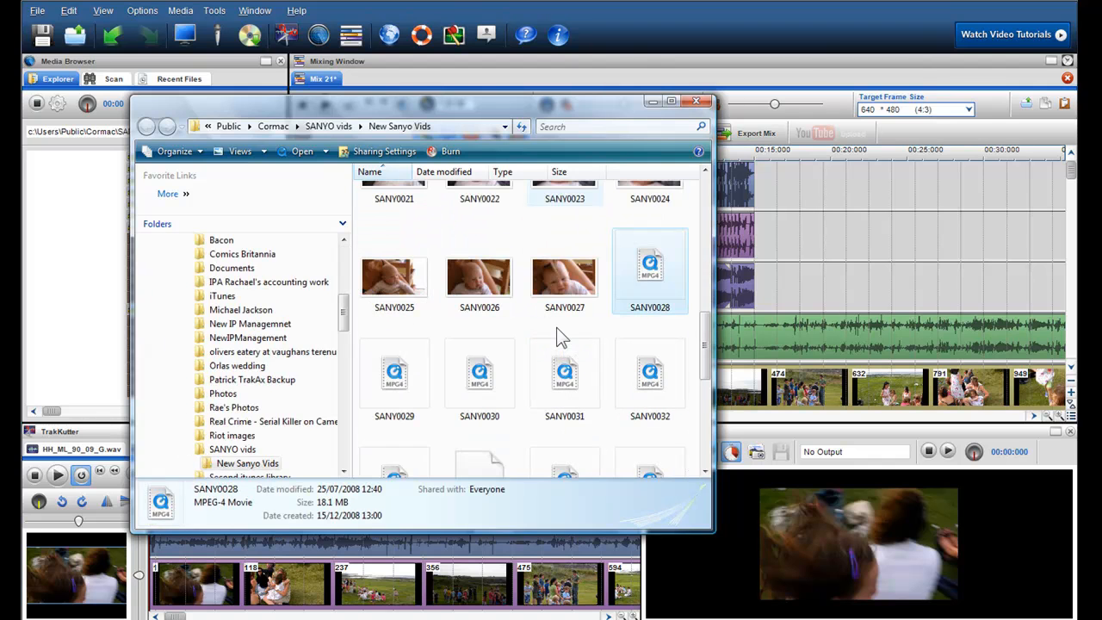
scroll("down", 3)
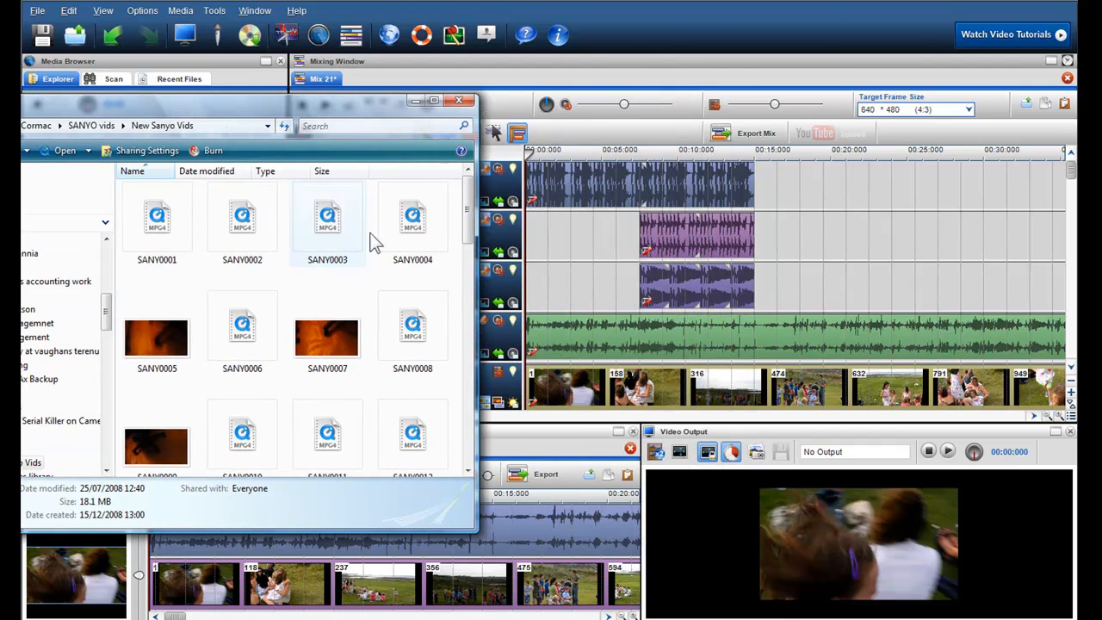
scroll("down", 3)
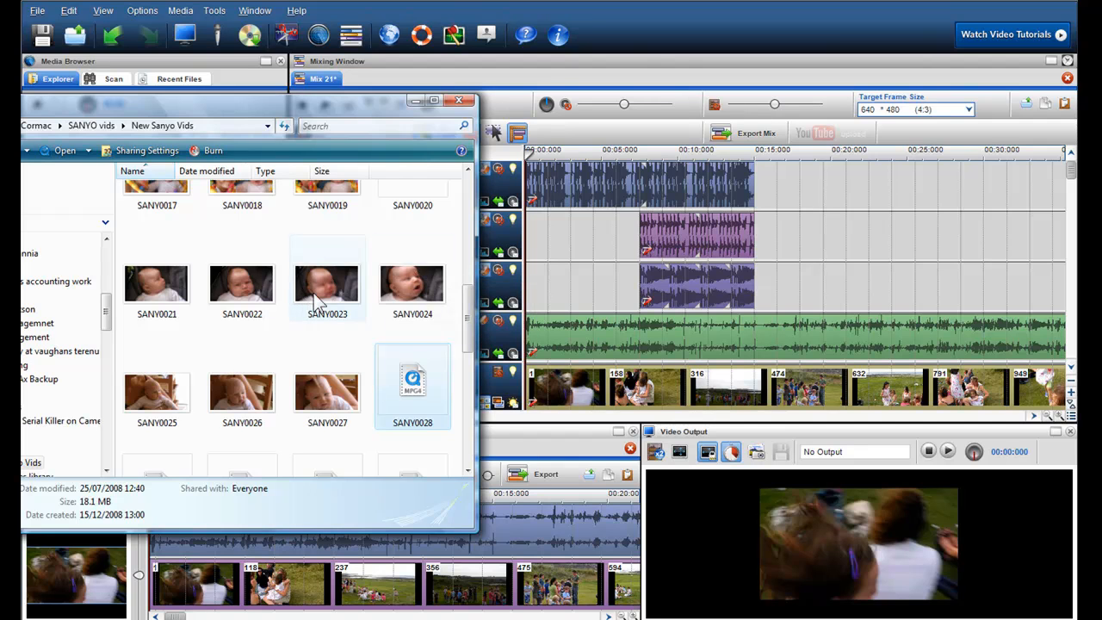
left_click(327, 284)
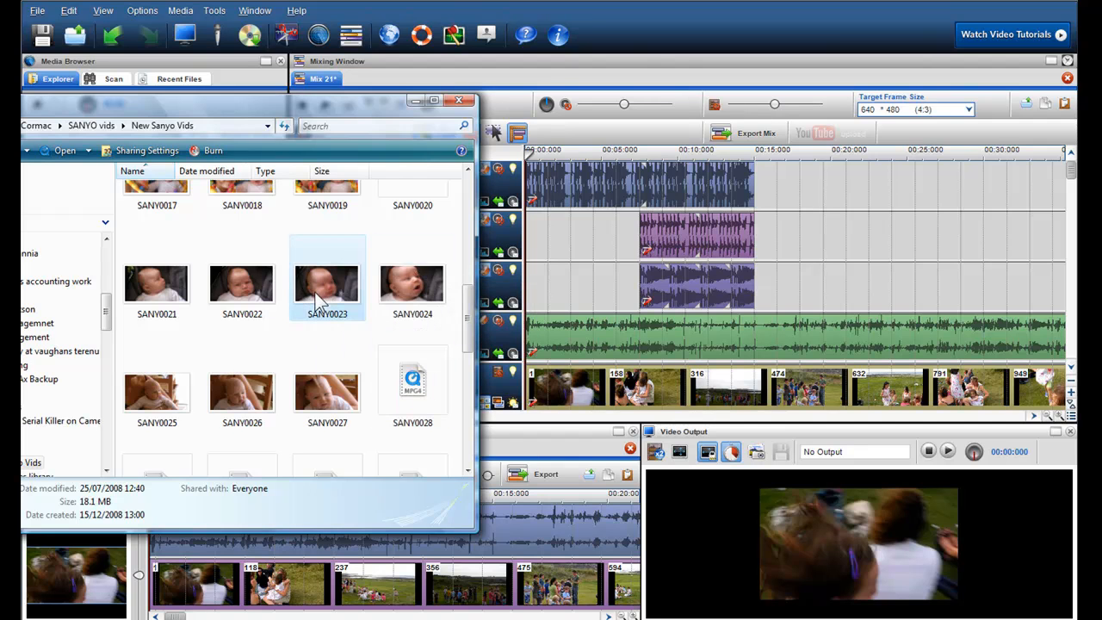
left_click(327, 284)
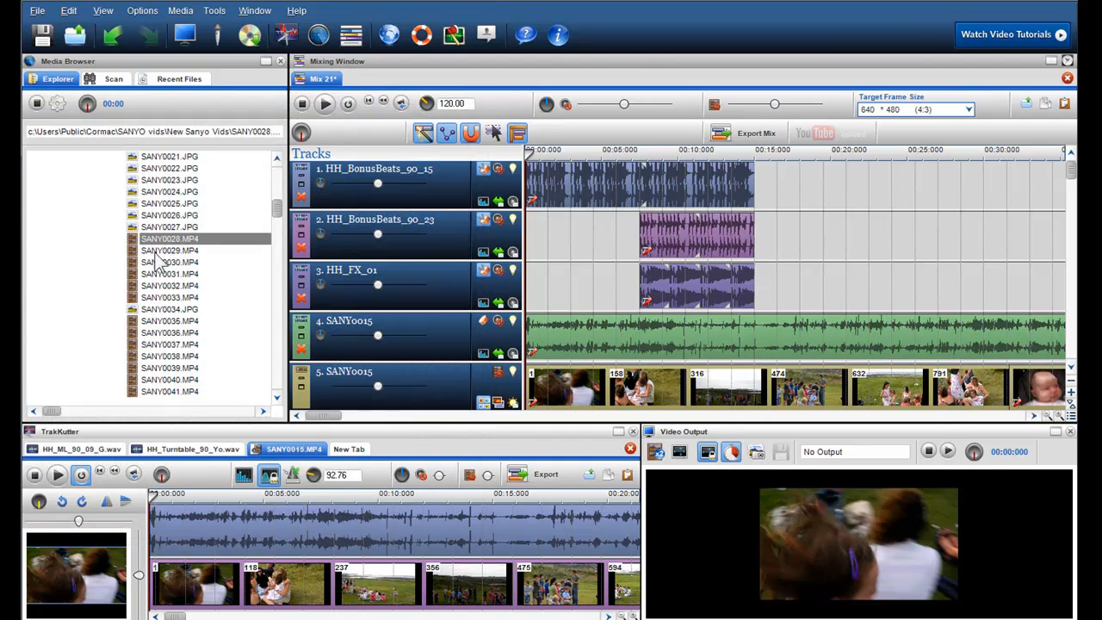
right_click(168, 237)
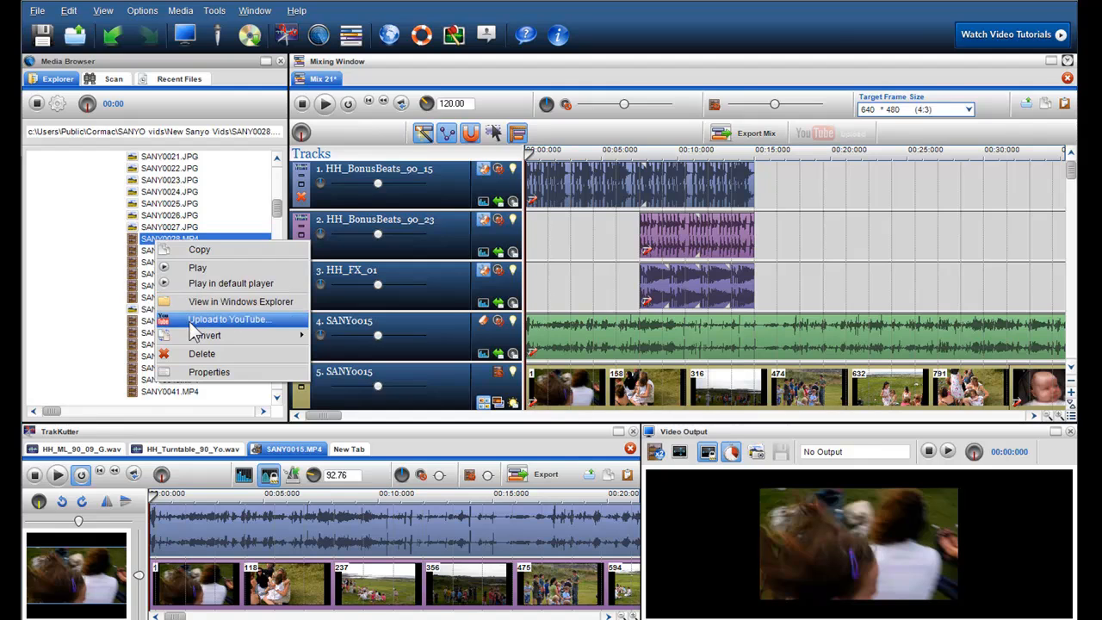
left_click(227, 318)
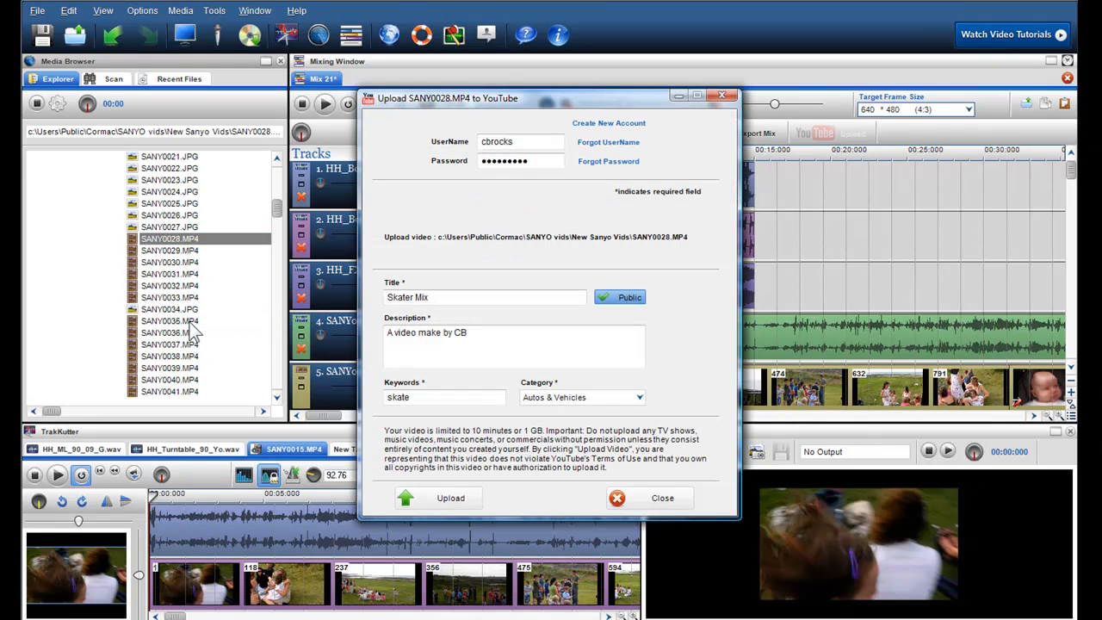
mouse_move(645, 248)
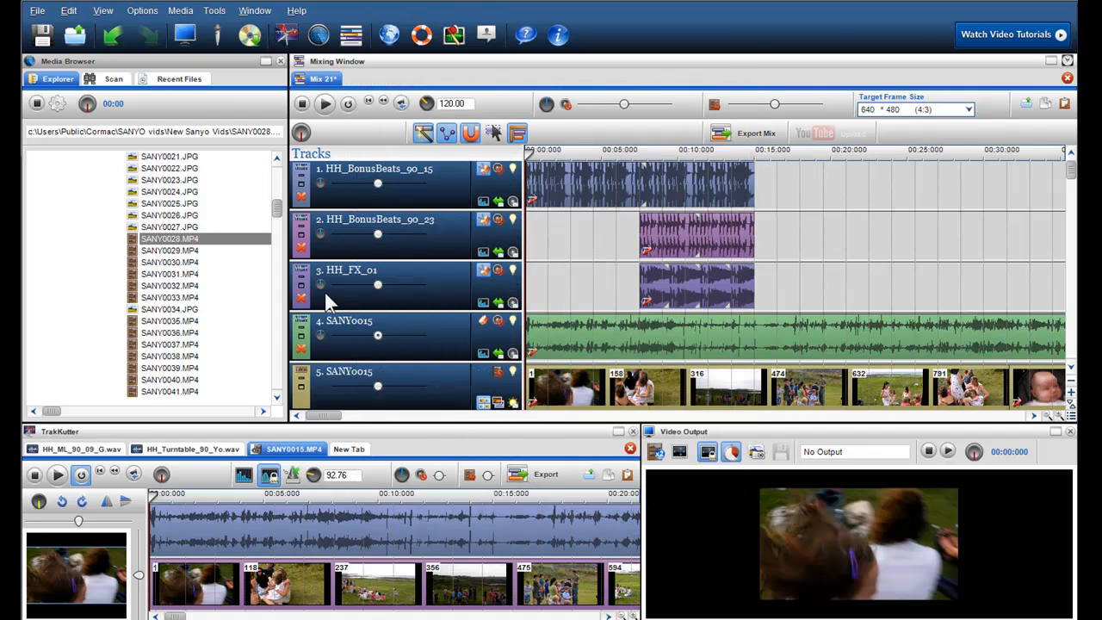
Step: Choose Properties from SANY0028.MP4's context menu to view its details
right_click(168, 237)
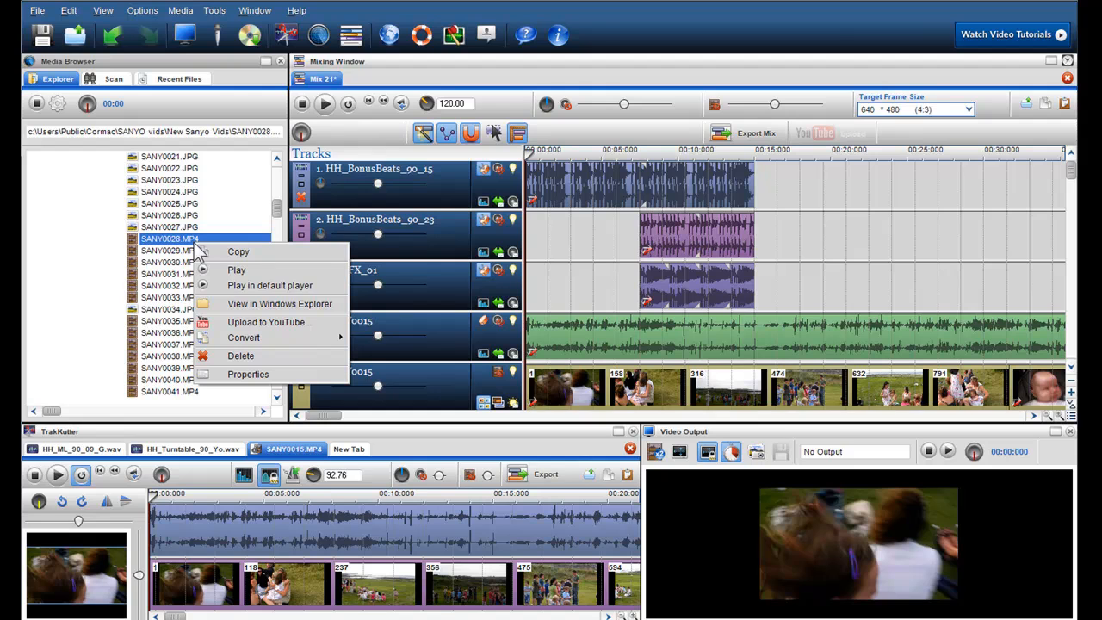
mouse_move(244, 336)
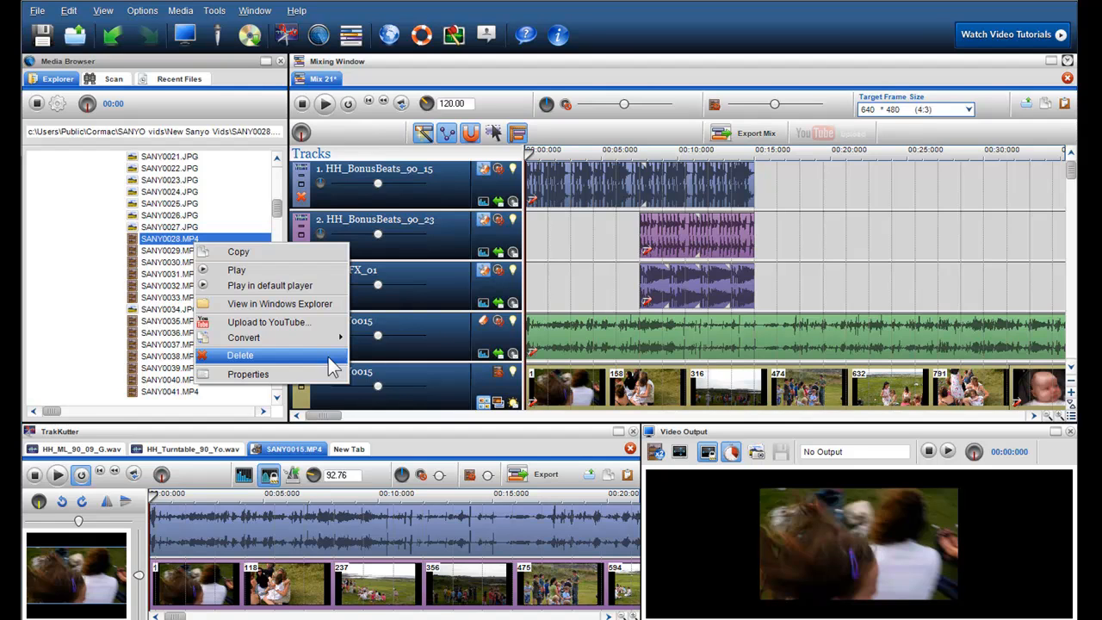
left_click(248, 373)
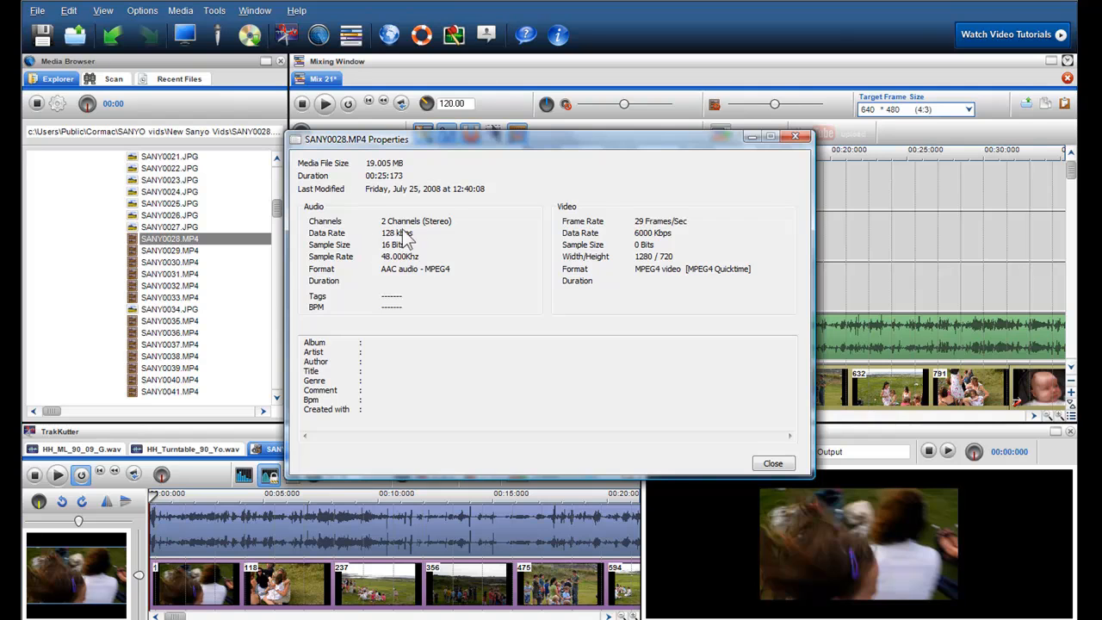
mouse_move(394, 191)
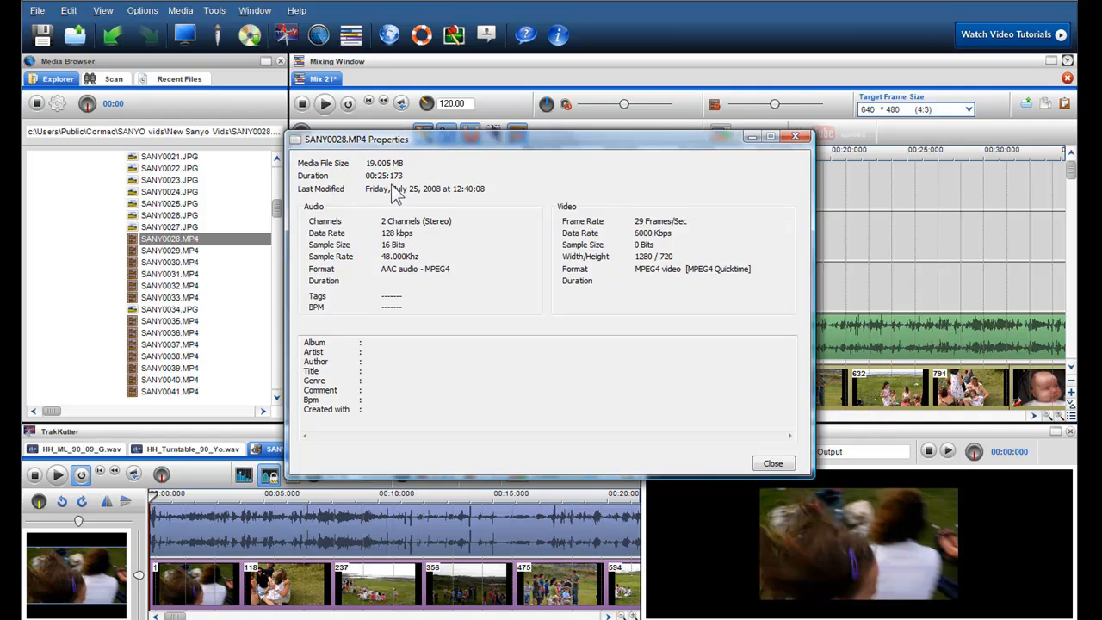
mouse_move(399, 267)
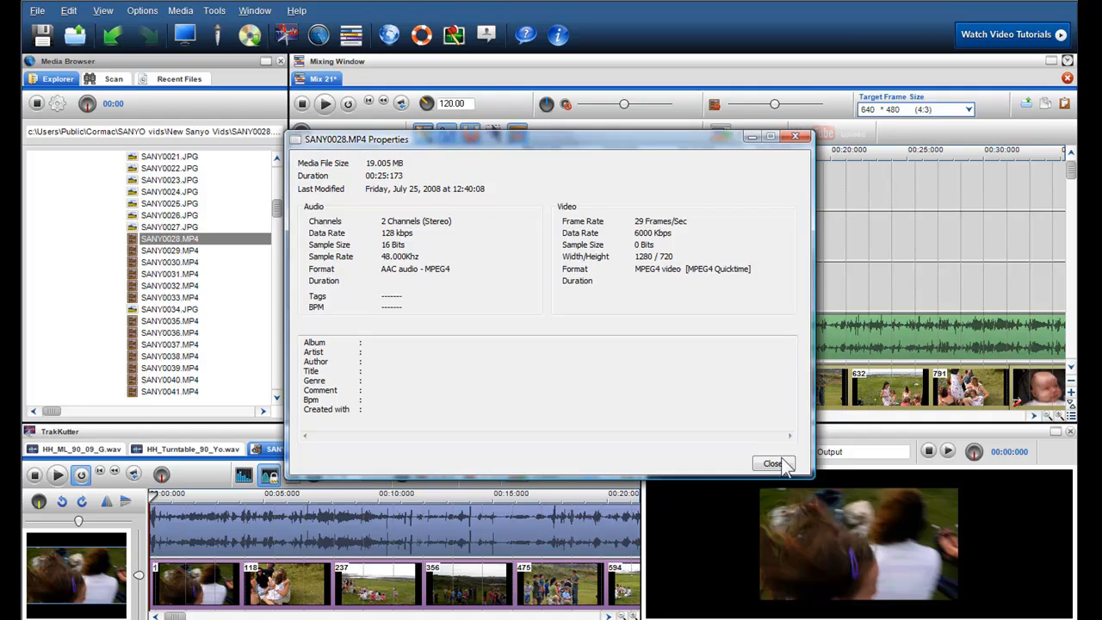
Step: Close the SANY0028.MP4 Properties dialog to return to the media file list
left_click(771, 463)
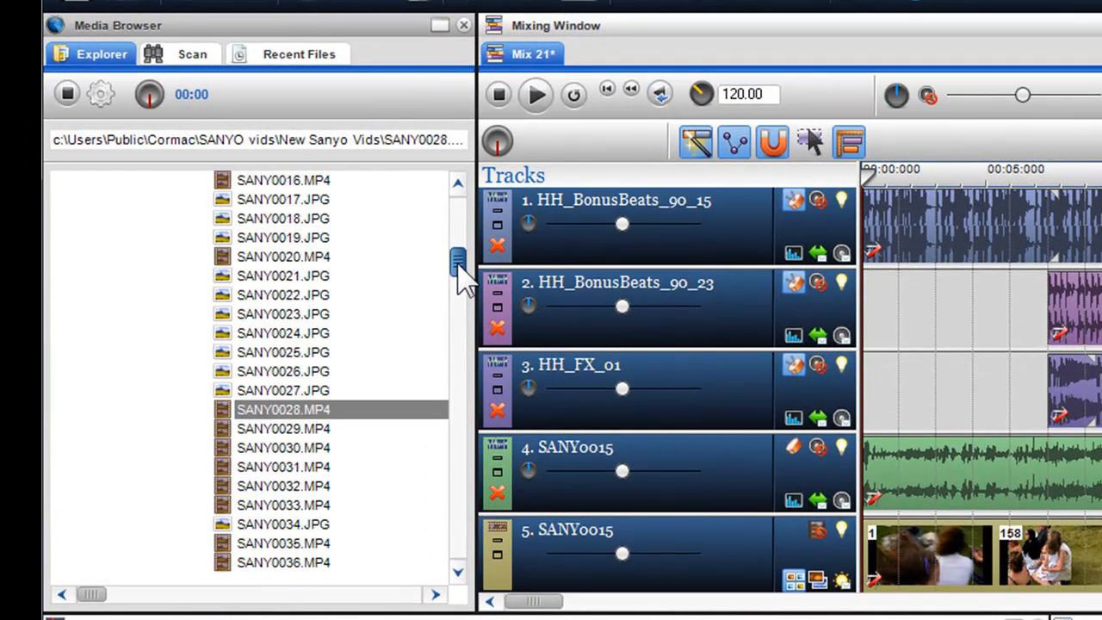
Step: Switch to the Scan tab and choose Documents as the folder to scan
left_click(193, 53)
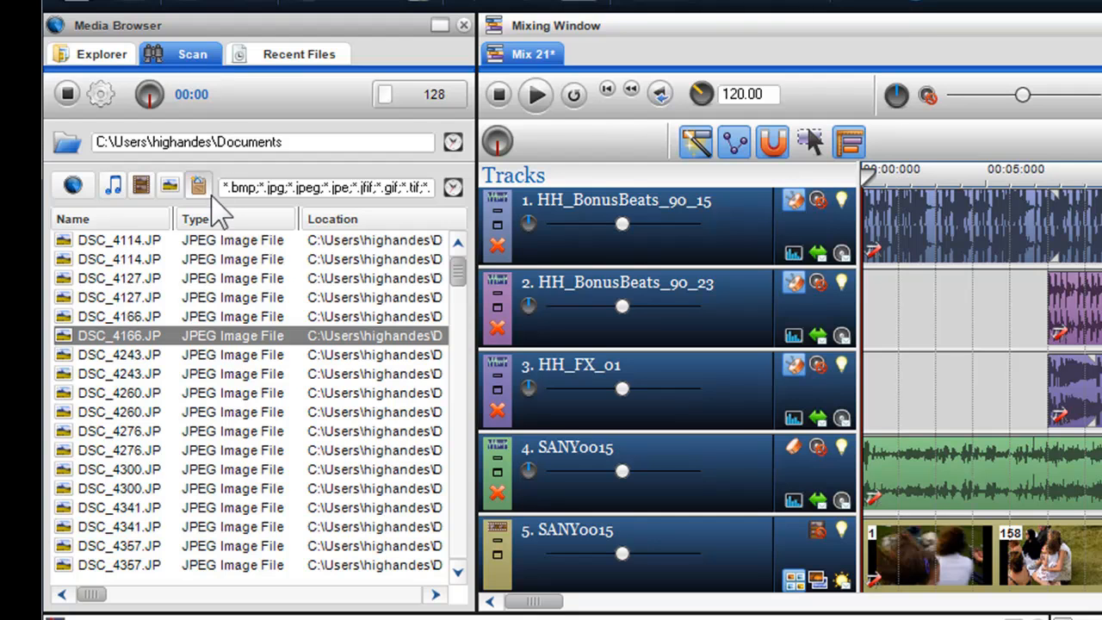
mouse_move(206, 330)
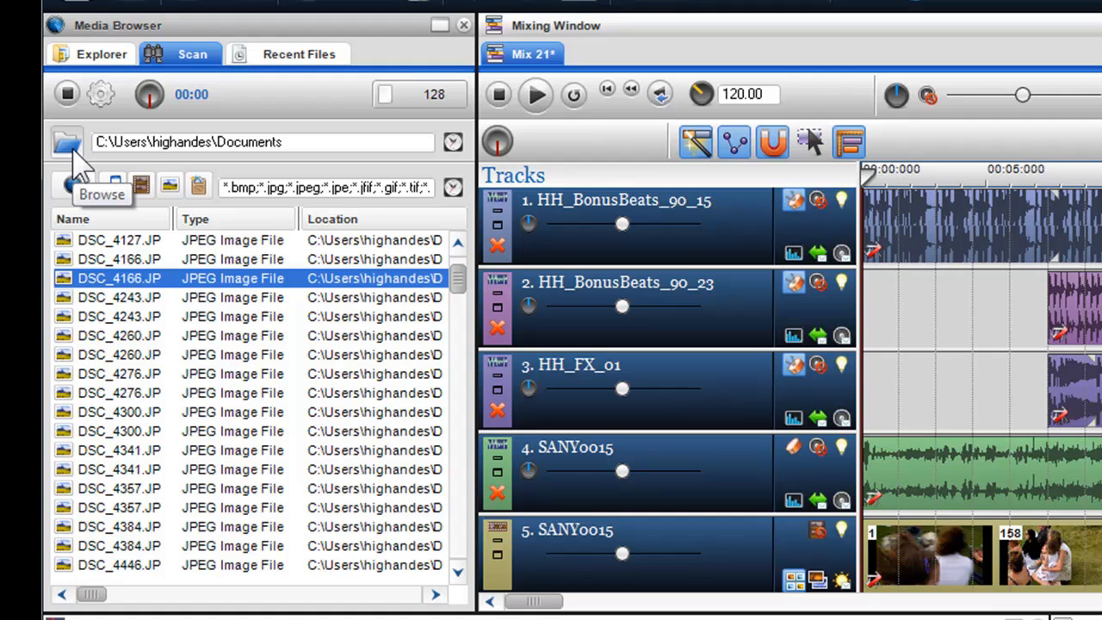
left_click(67, 142)
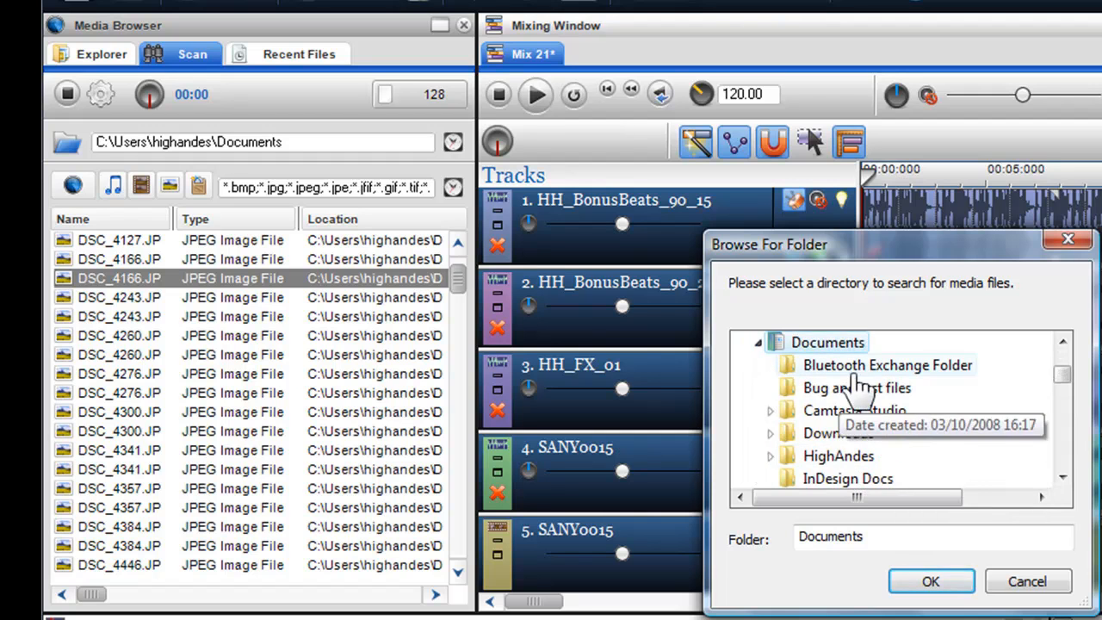
left_click(930, 582)
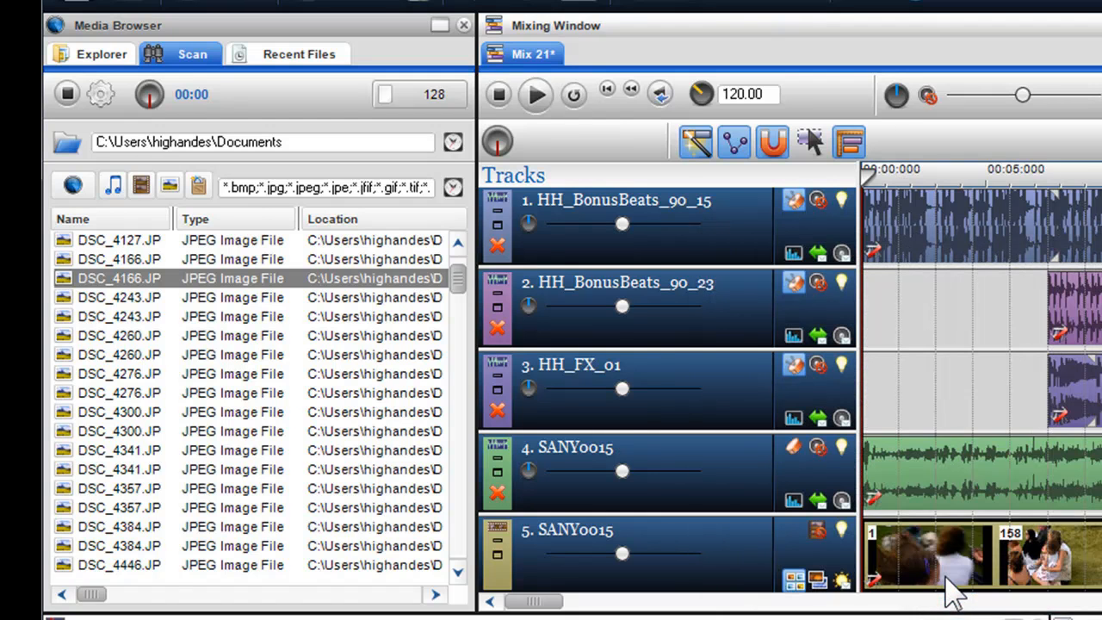
Step: Filter the scan results to audio files, then to video files, browsing each list
left_click(114, 186)
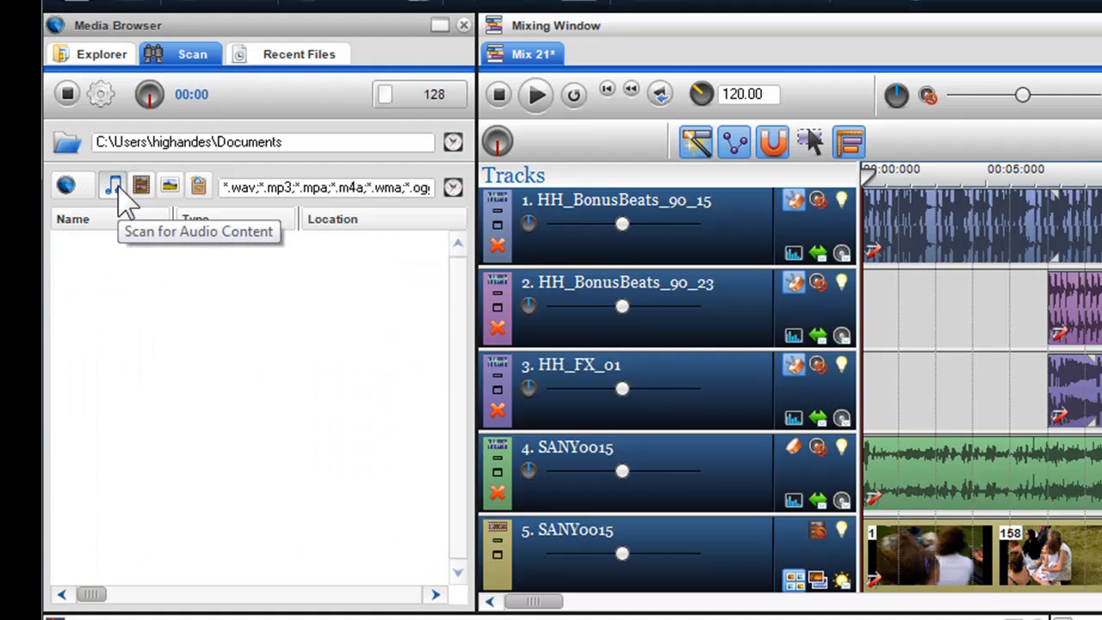
left_click(114, 186)
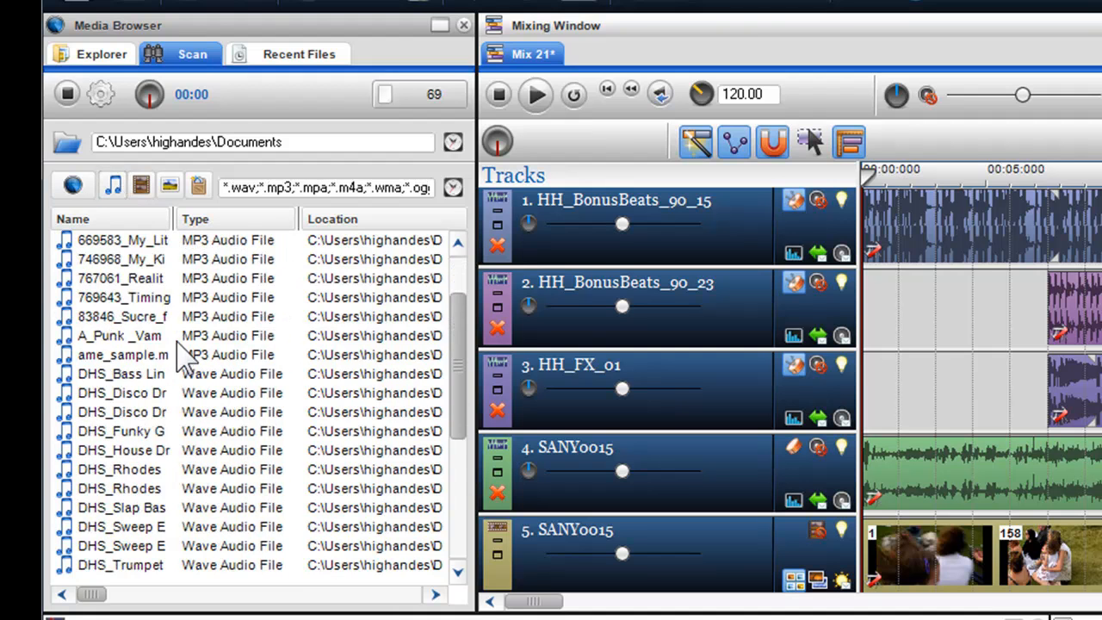
scroll("down", 3)
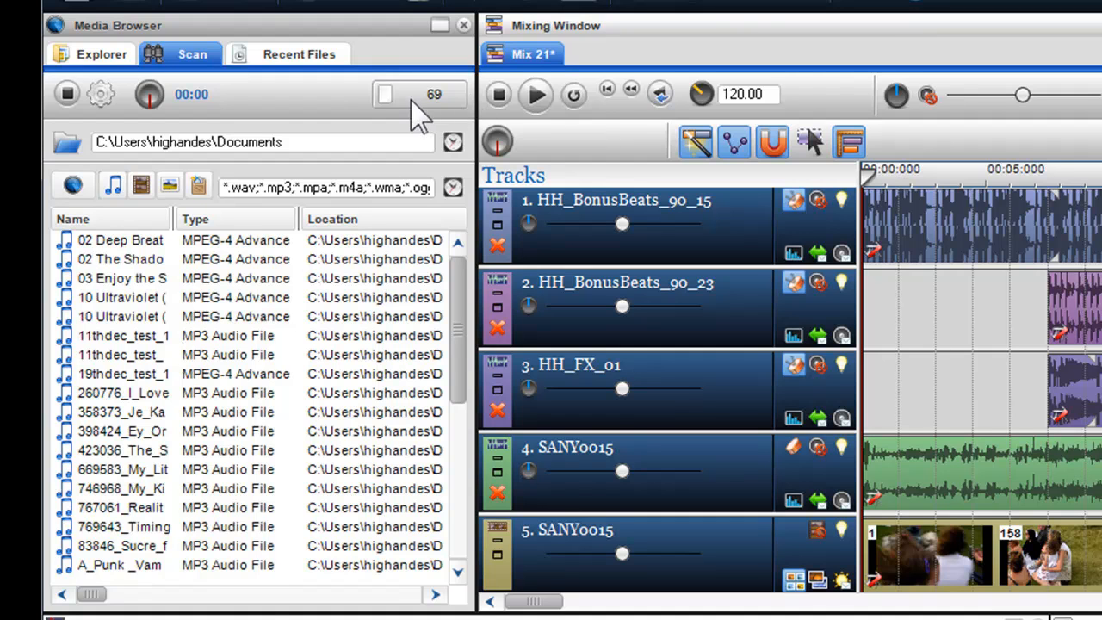
mouse_move(422, 112)
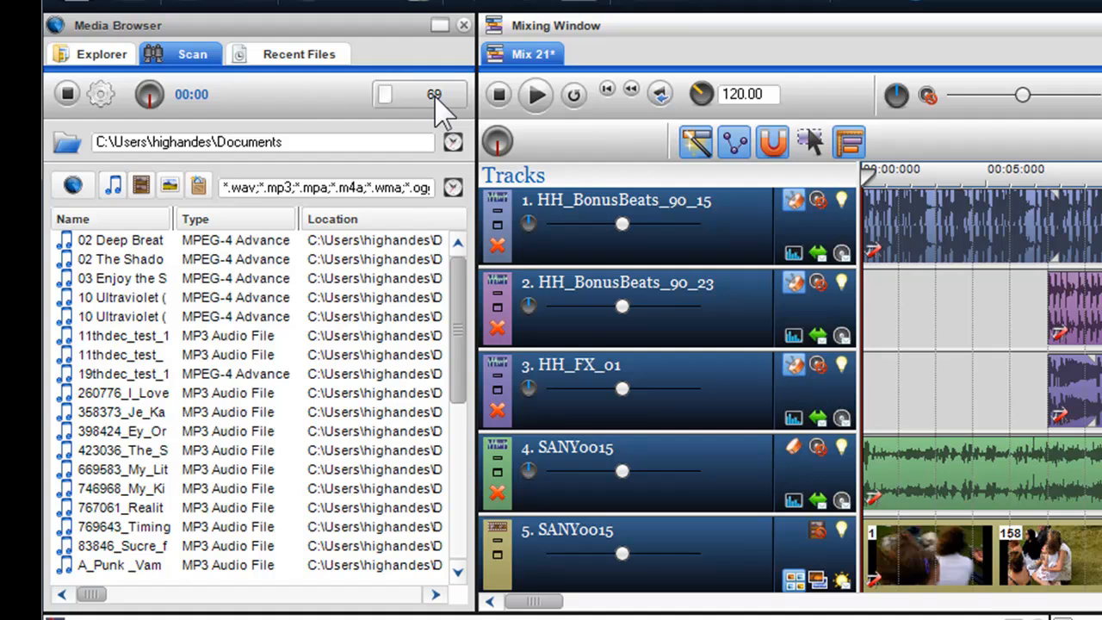
left_click(141, 186)
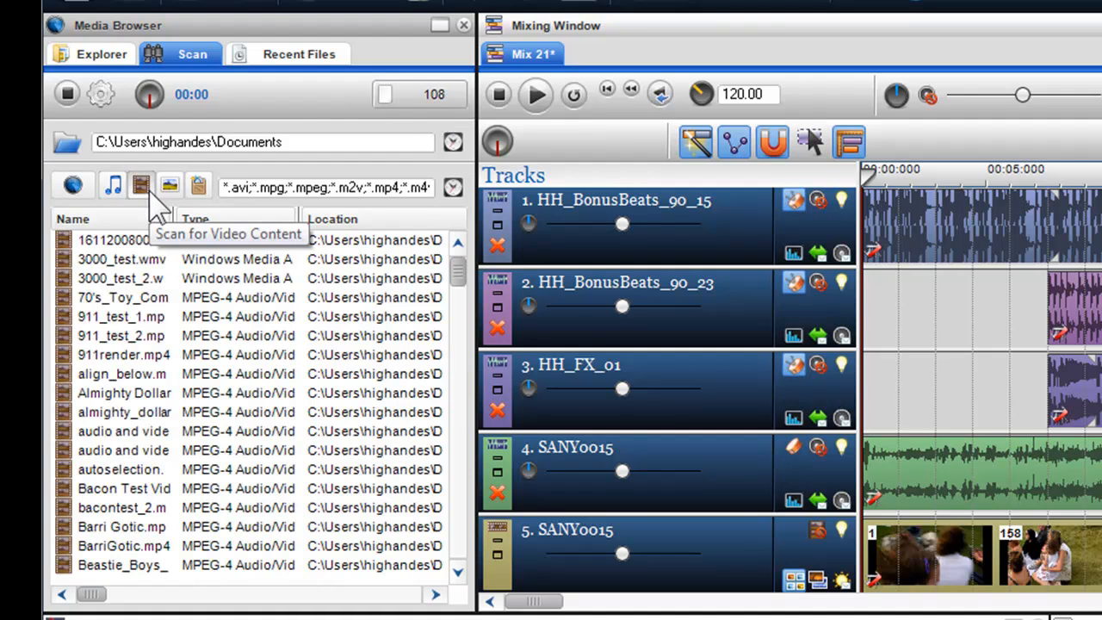
scroll("down", 3)
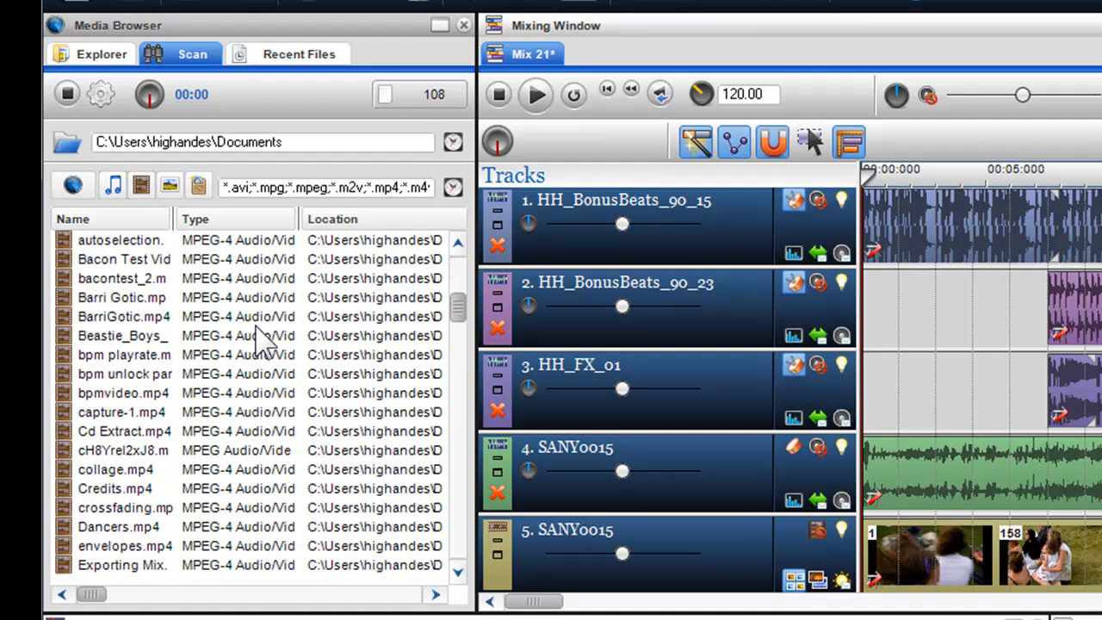
scroll("down", 3)
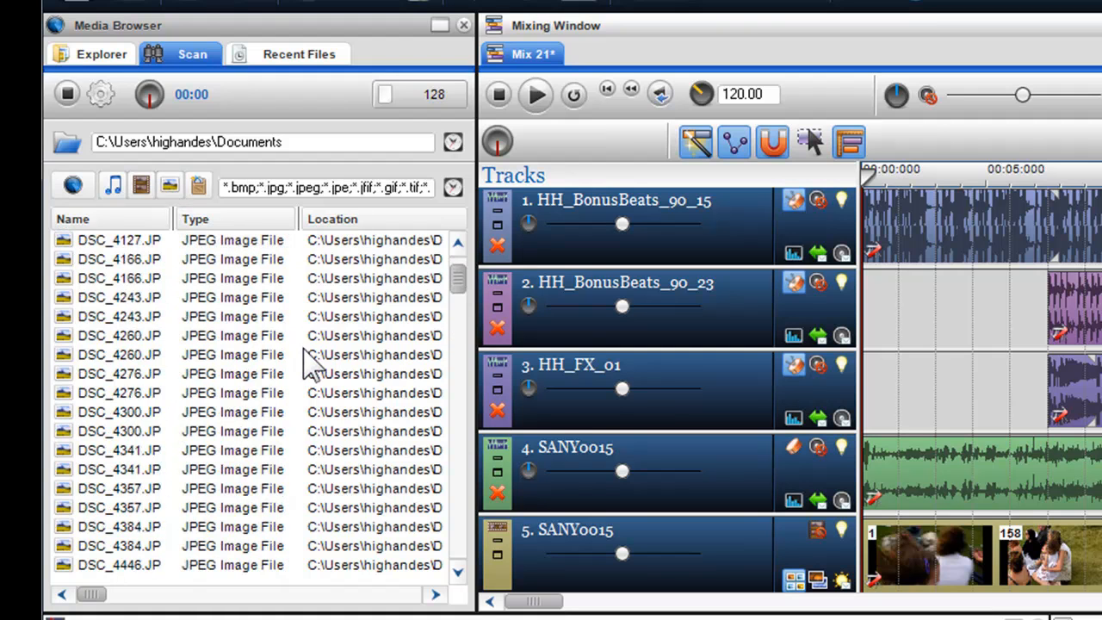
scroll("down", 3)
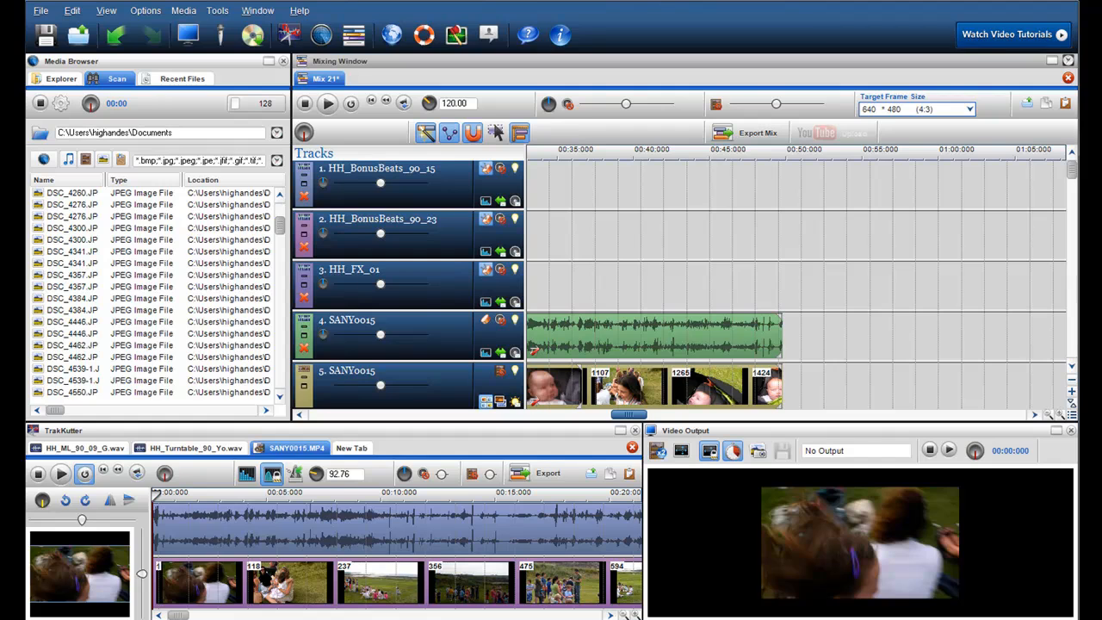
left_click(14, 611)
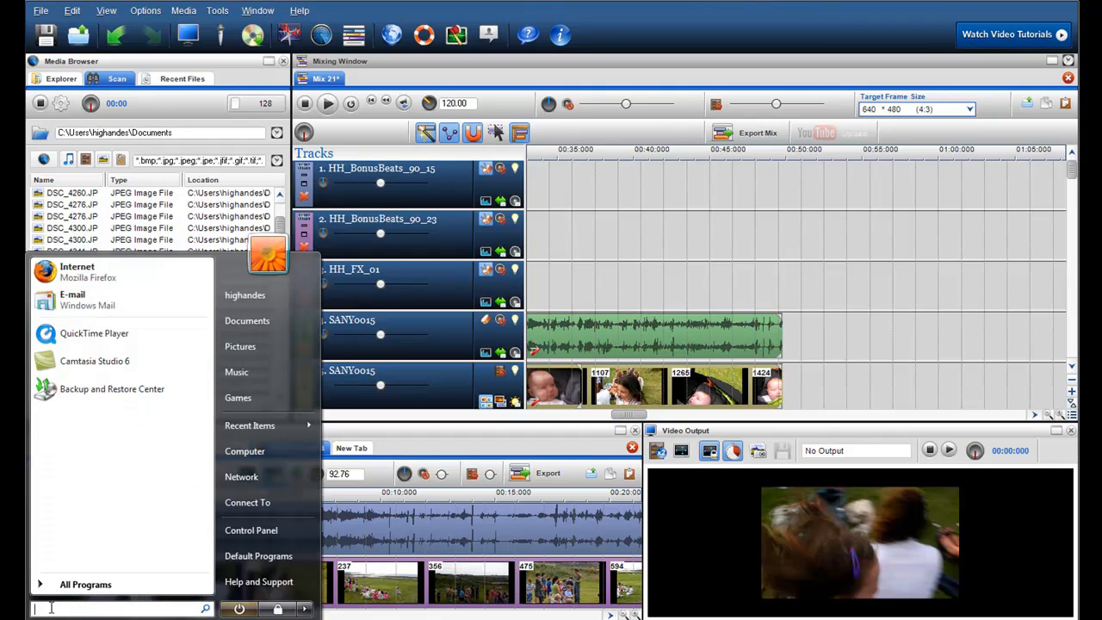
type("mv")
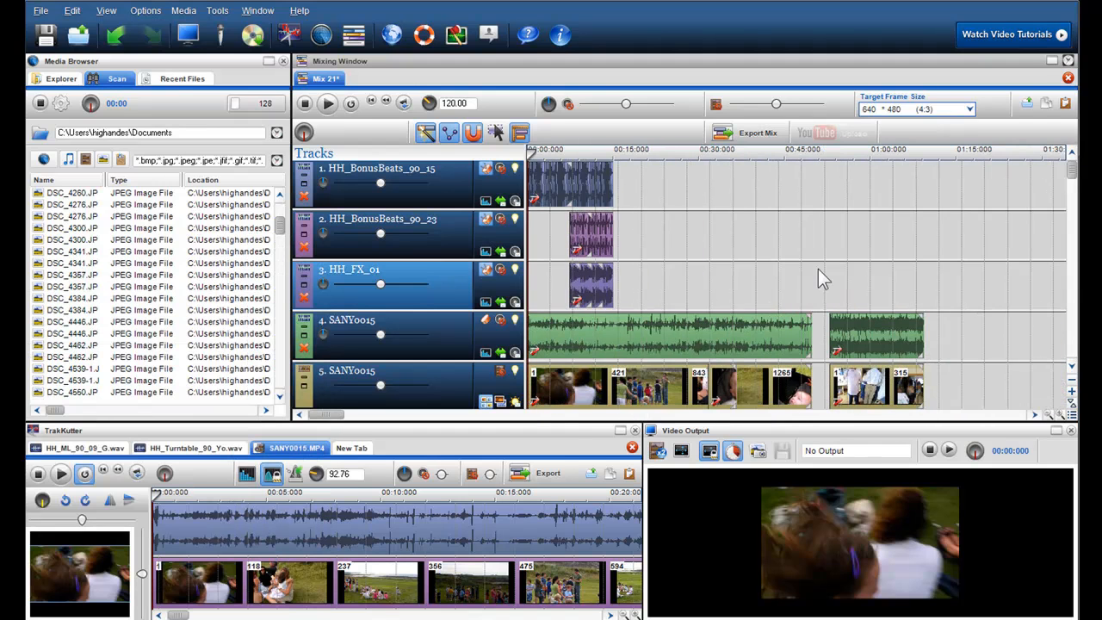
left_click(182, 79)
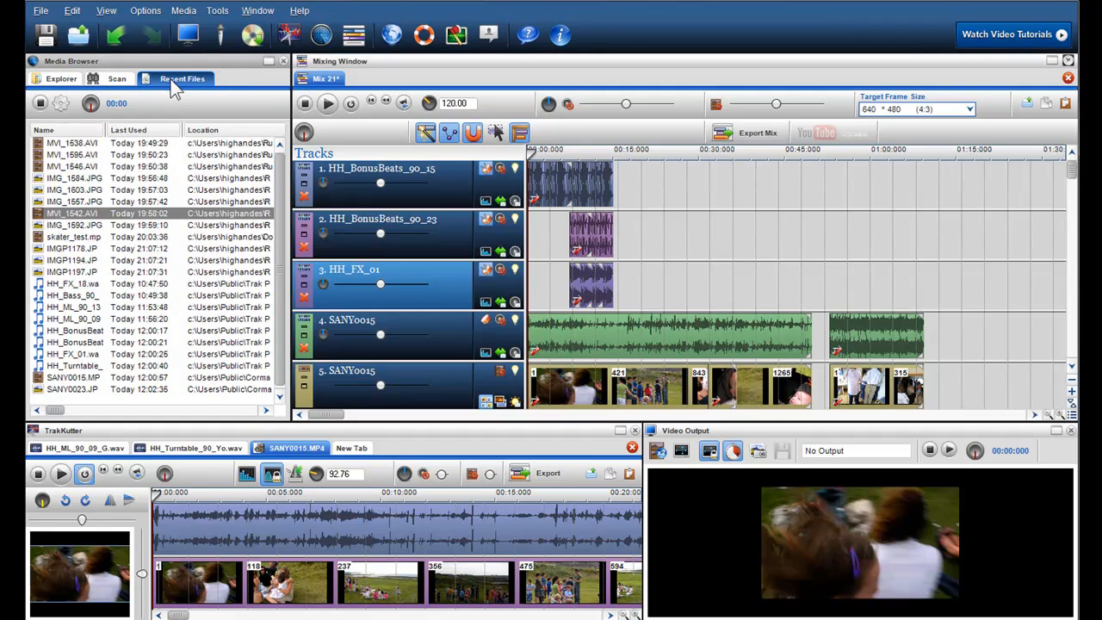
Step: Play MVI_1600.AVI from the Recent Files list so it loads into a new TrakKutter tab
left_click(72, 213)
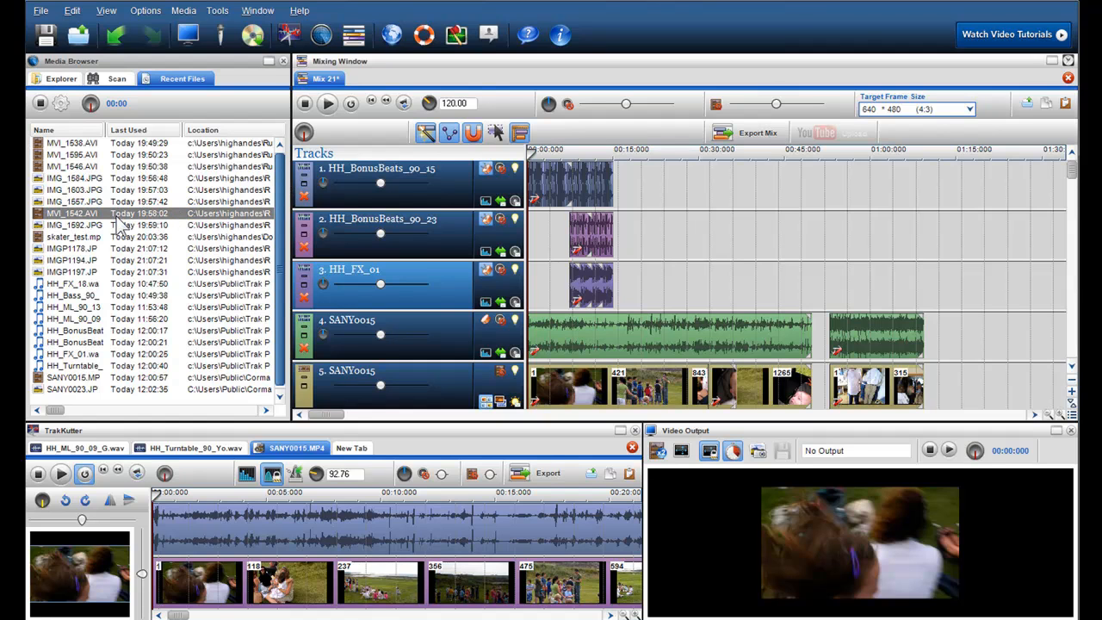
right_click(72, 213)
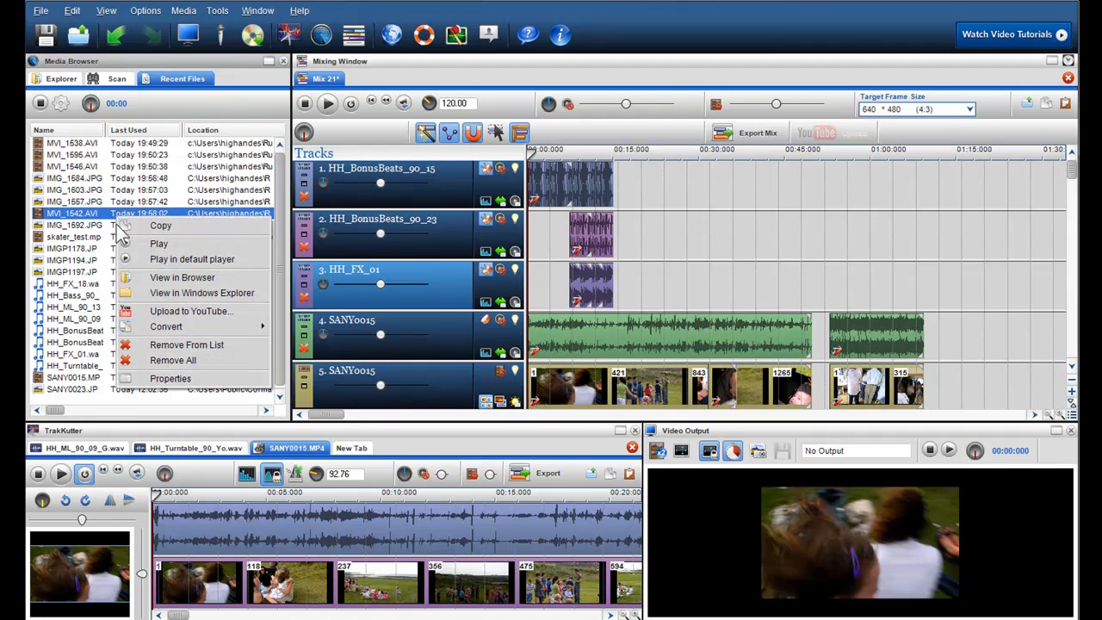
mouse_move(158, 345)
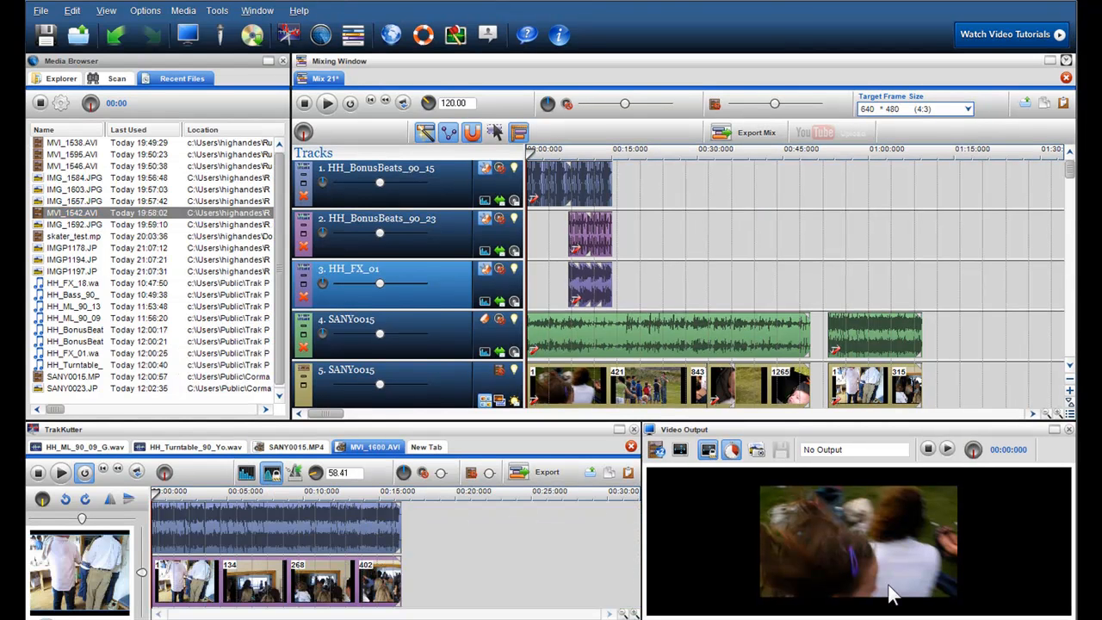
mouse_move(886, 534)
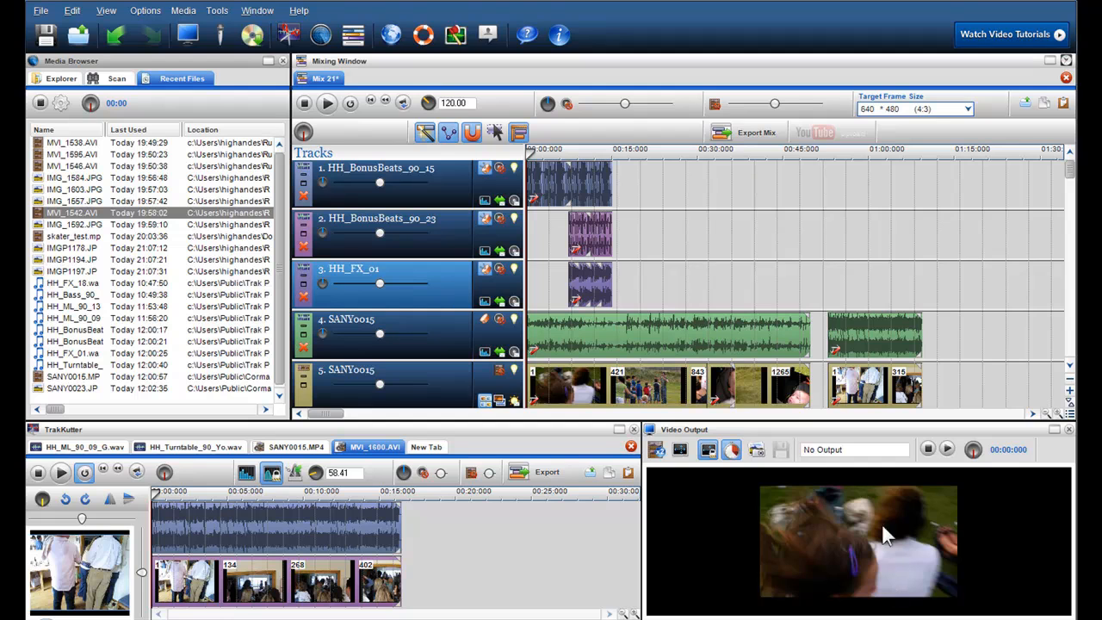
left_click(875, 386)
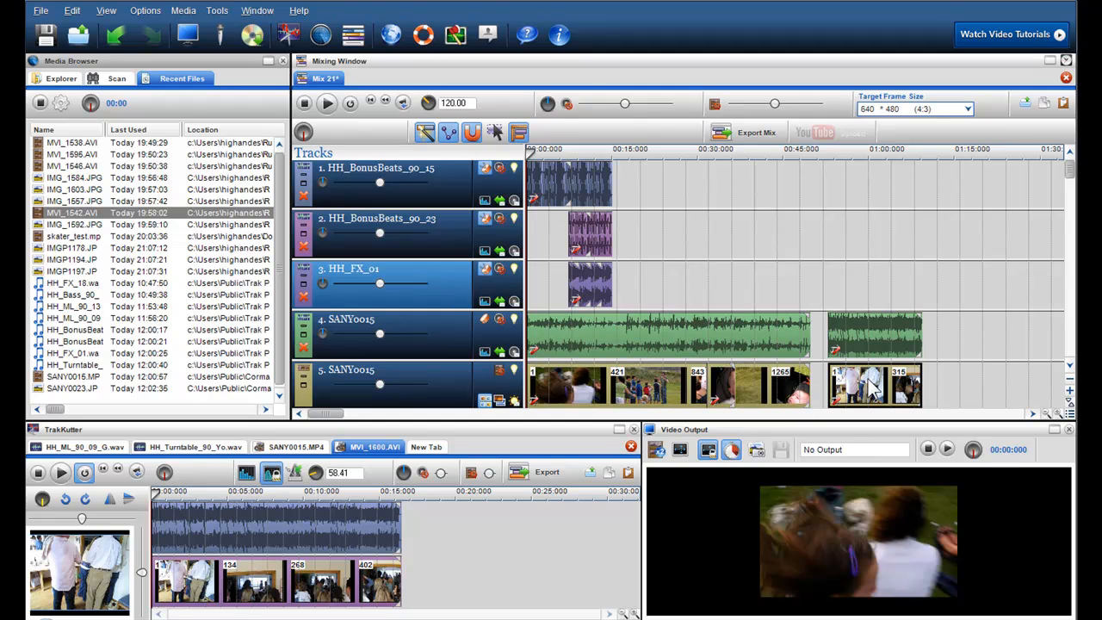
Step: Reveal the timeline clip's source MVI_1600.AVI in the browser and open it in another TrakKutter tab
right_click(874, 386)
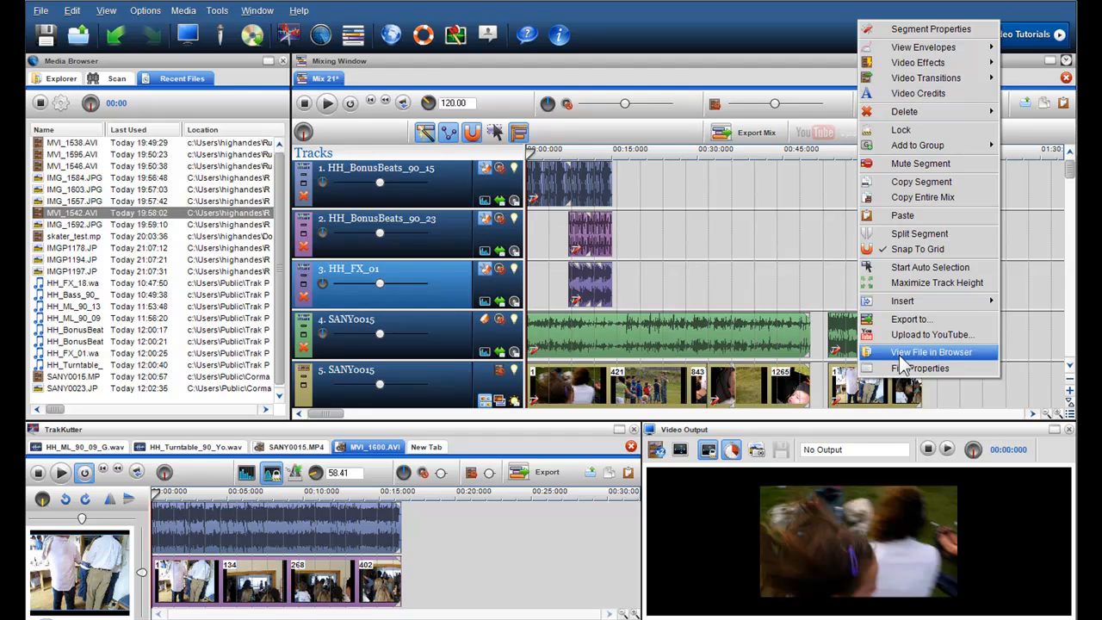
left_click(929, 352)
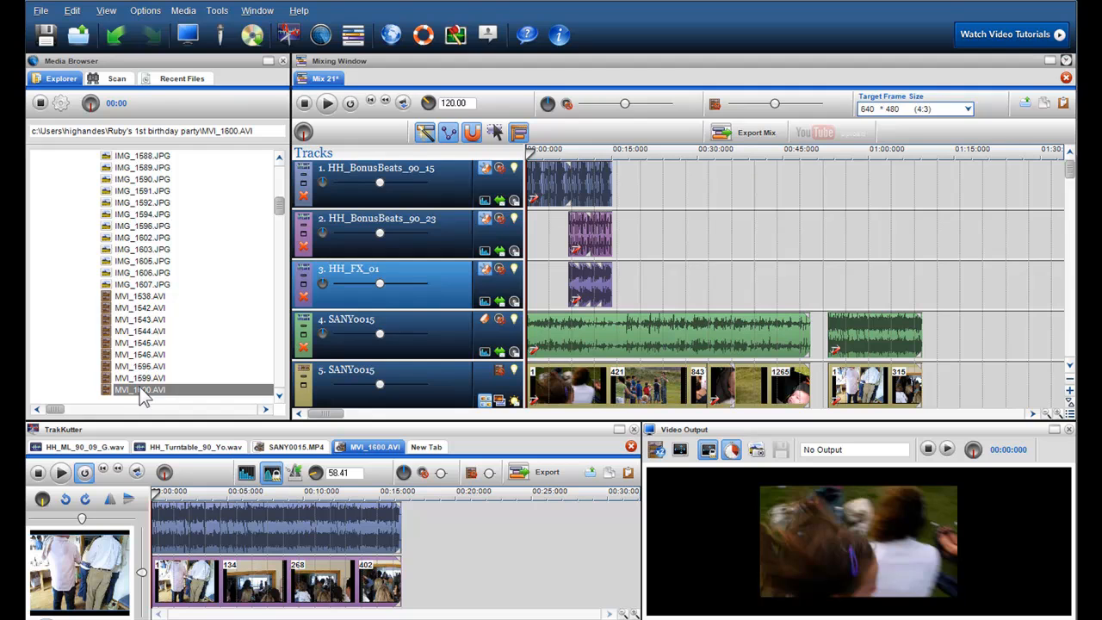
left_click(140, 389)
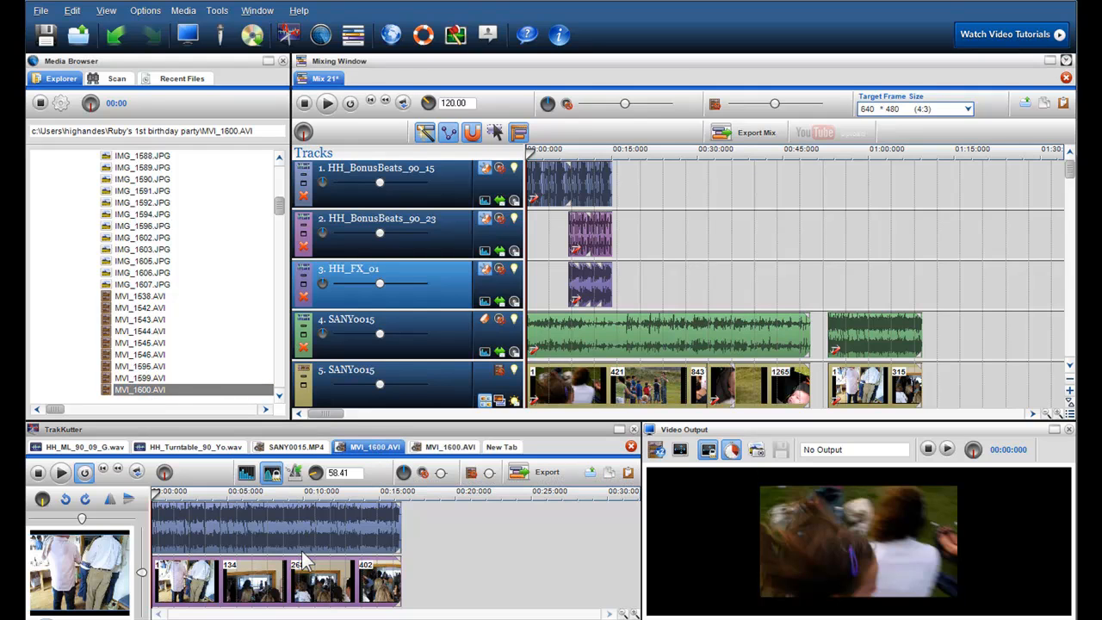
mouse_move(284, 503)
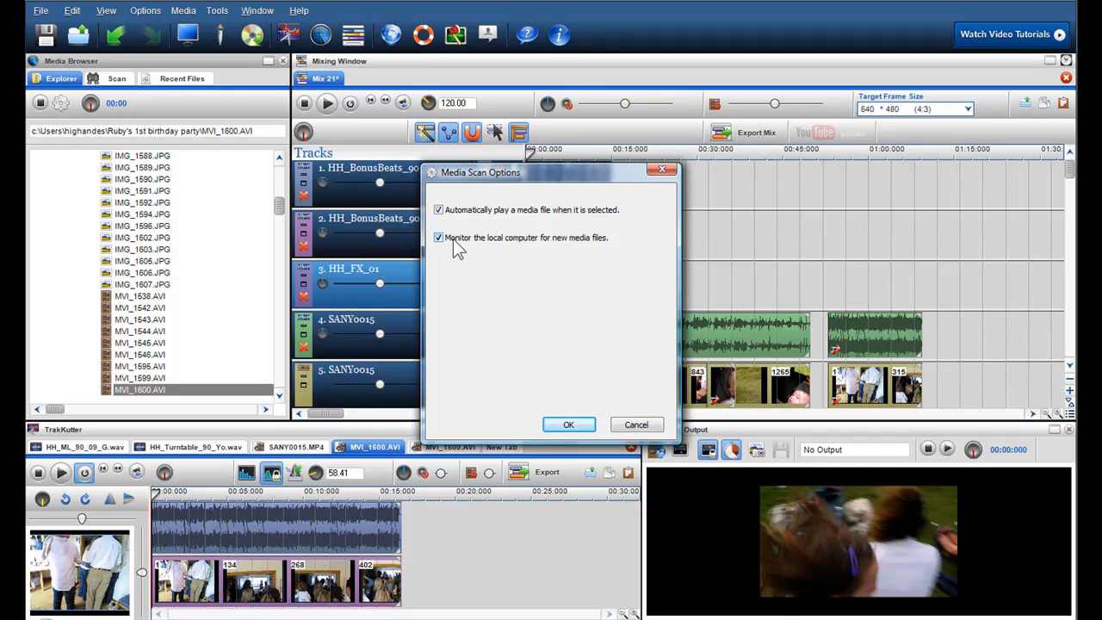
mouse_move(559, 250)
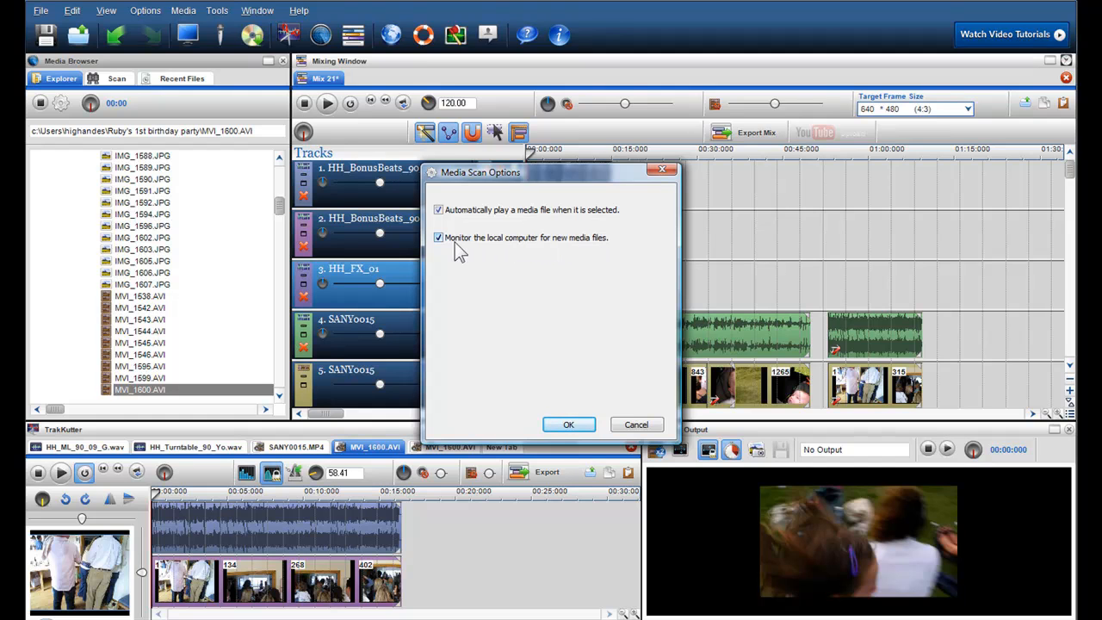
Step: Toggle 'Monitor the local computer for new media files' off and back on in Media Scan Options
left_click(437, 238)
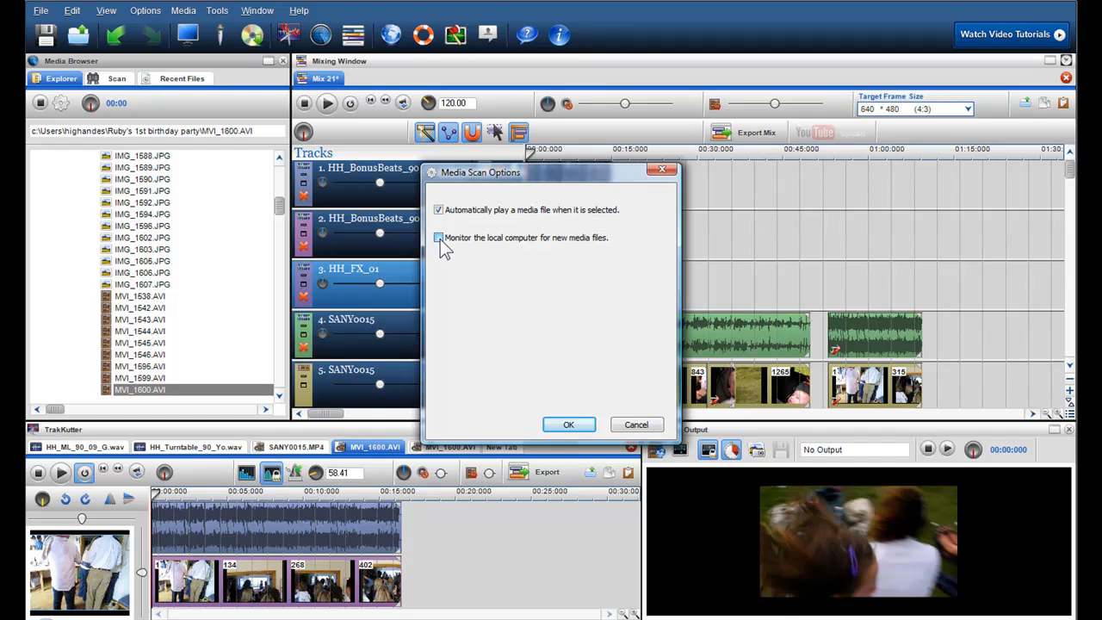
left_click(437, 238)
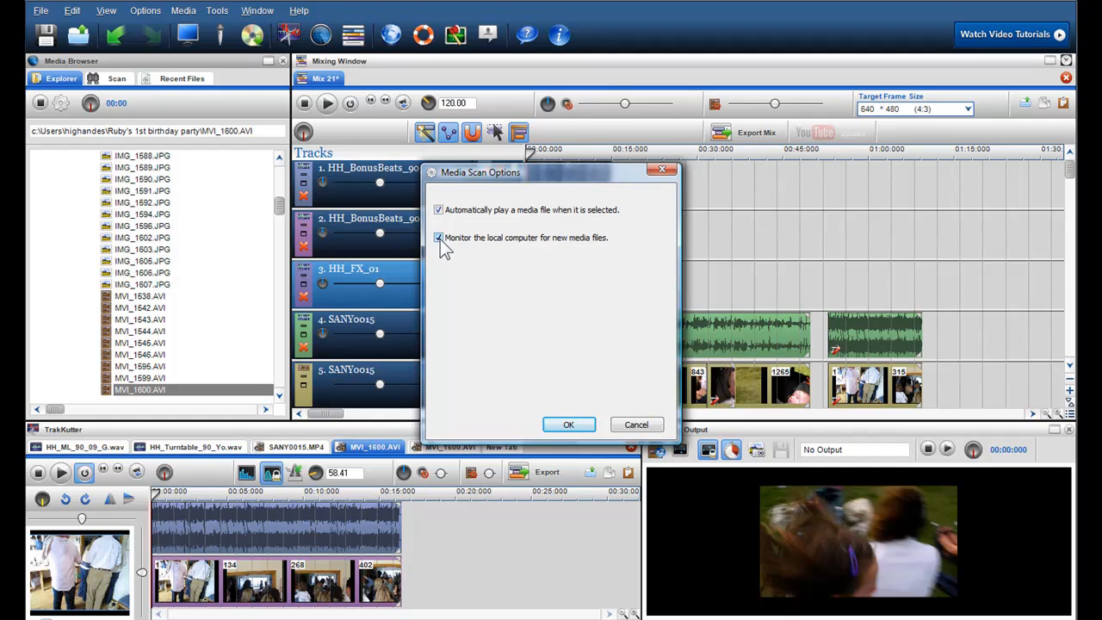